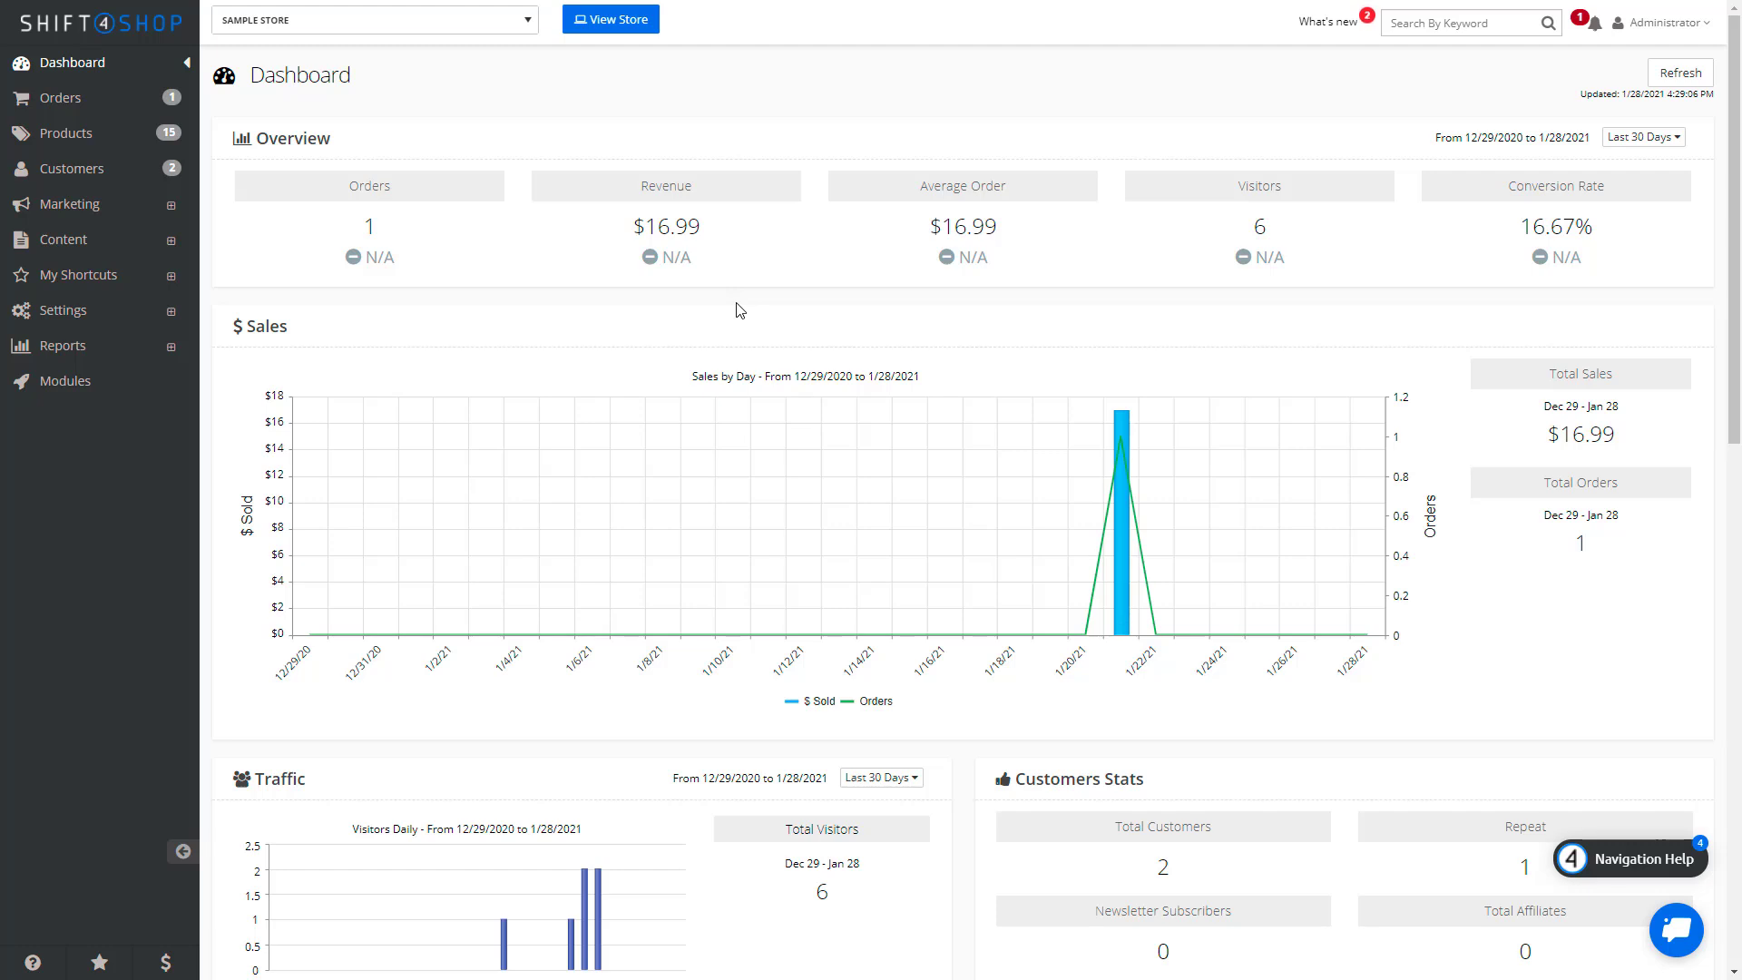
mouse_move(151, 403)
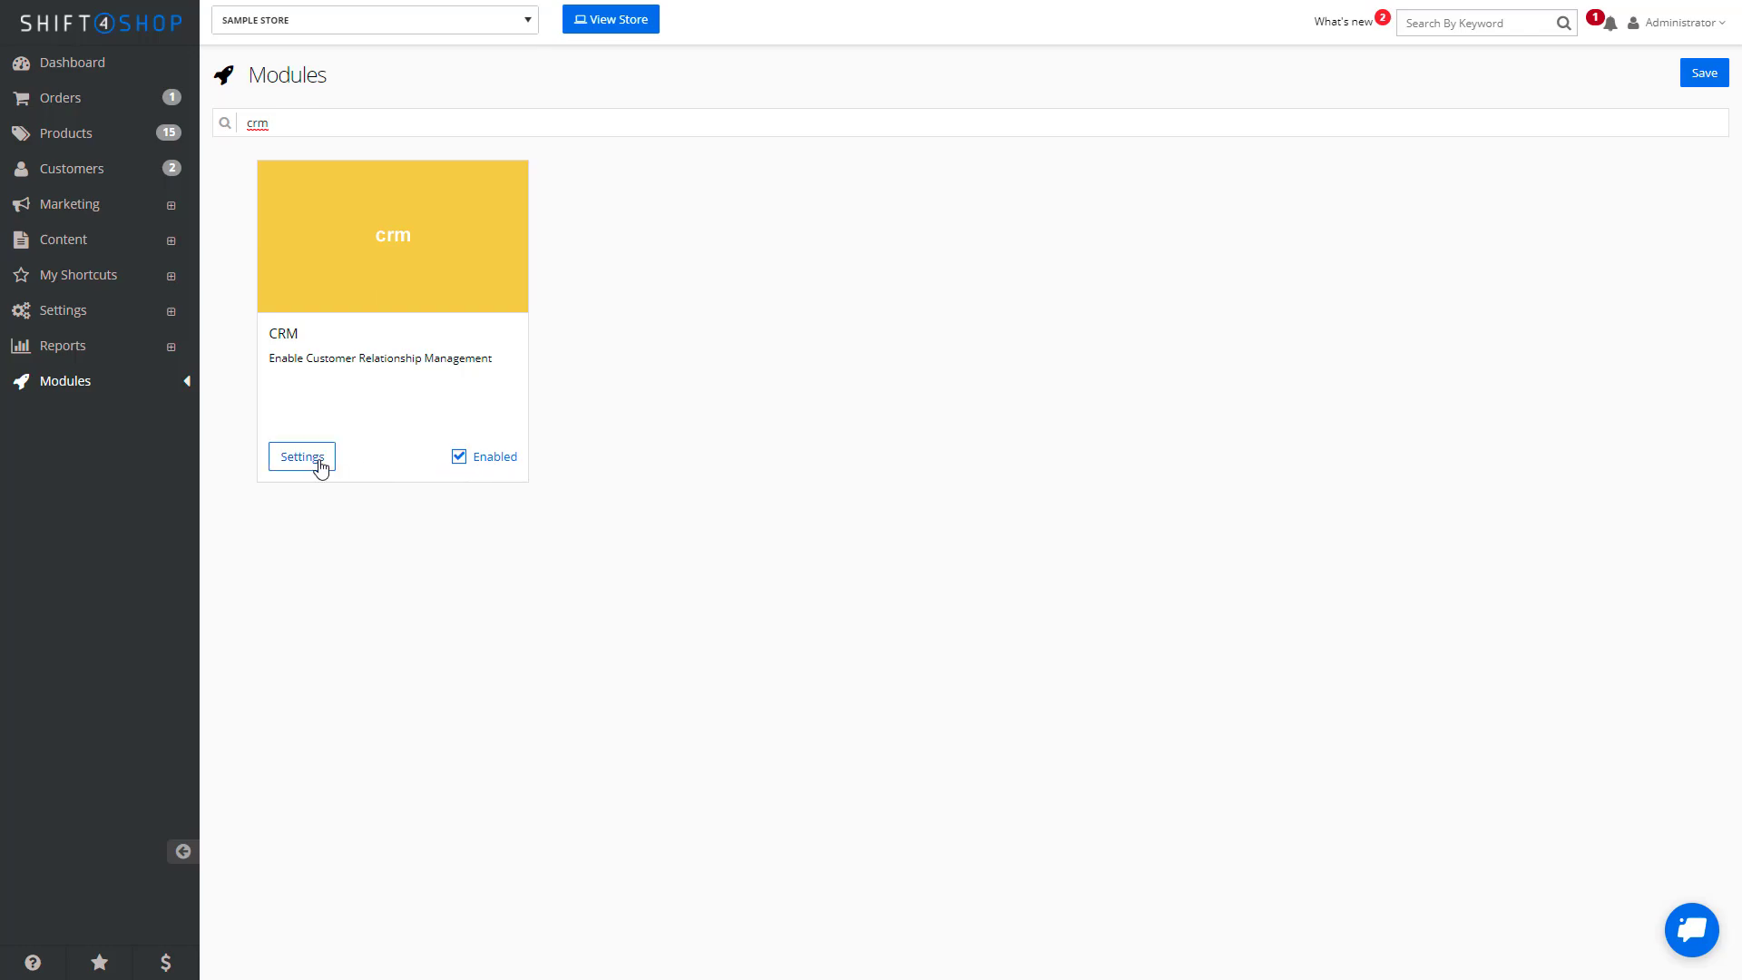
Bring up the CRM module's settings dialog from its module card
click(301, 455)
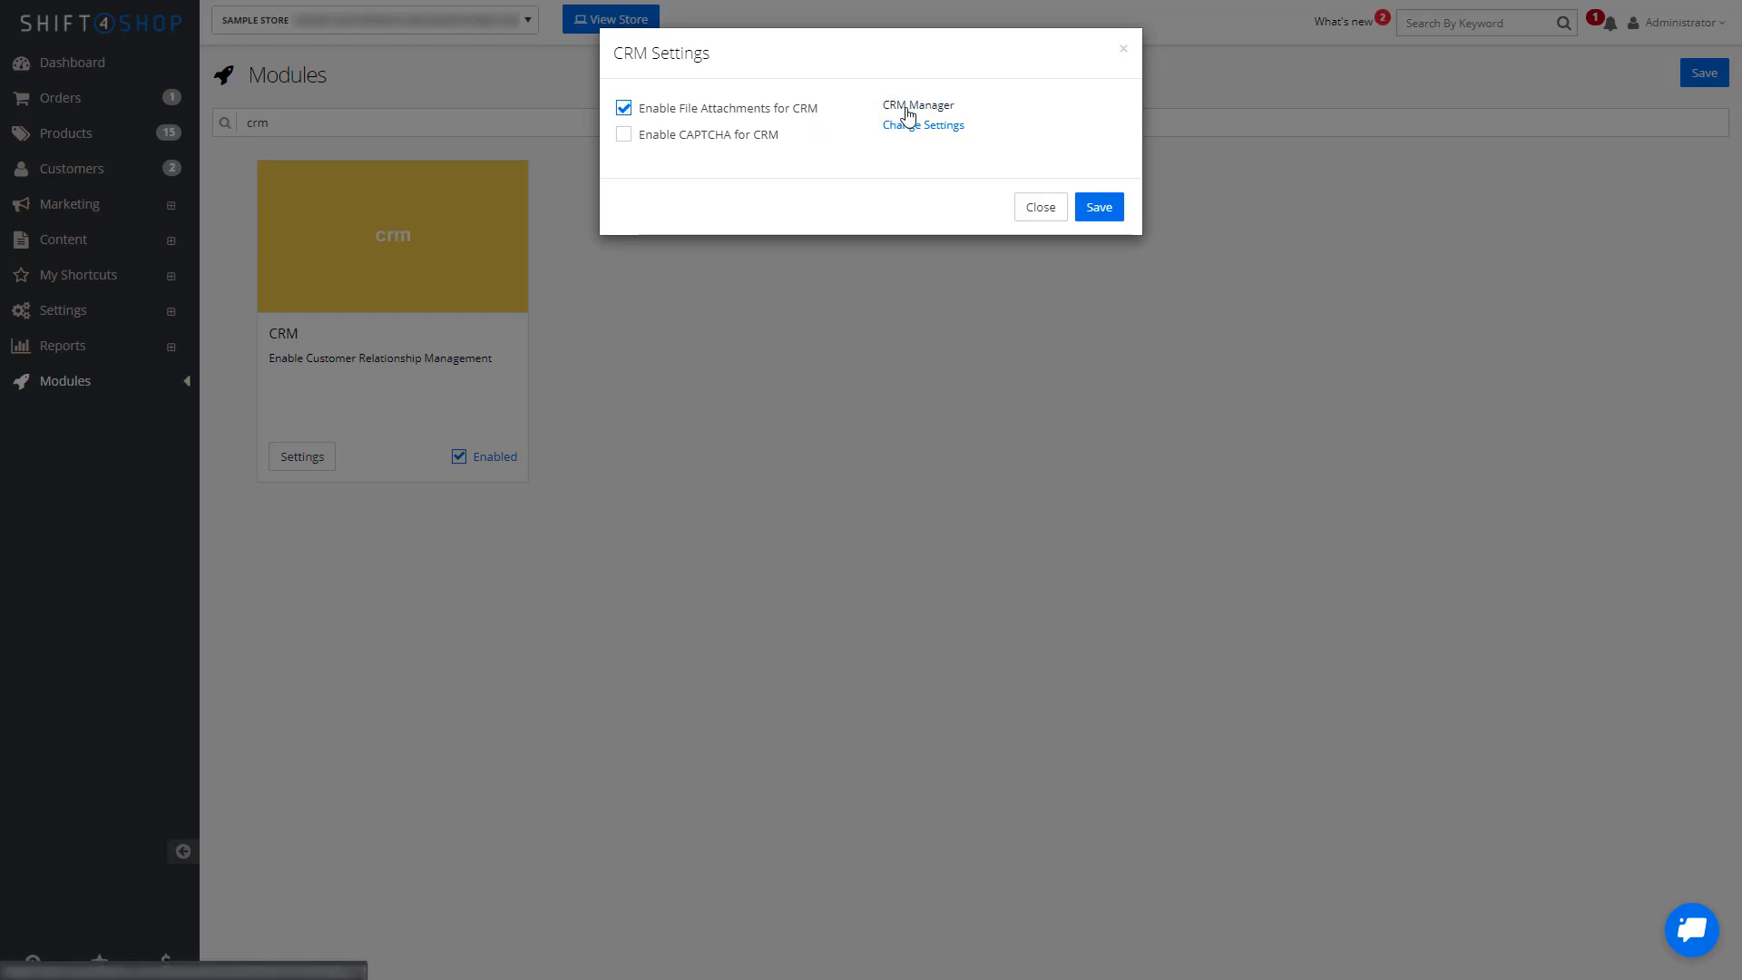
mouse_move(927, 142)
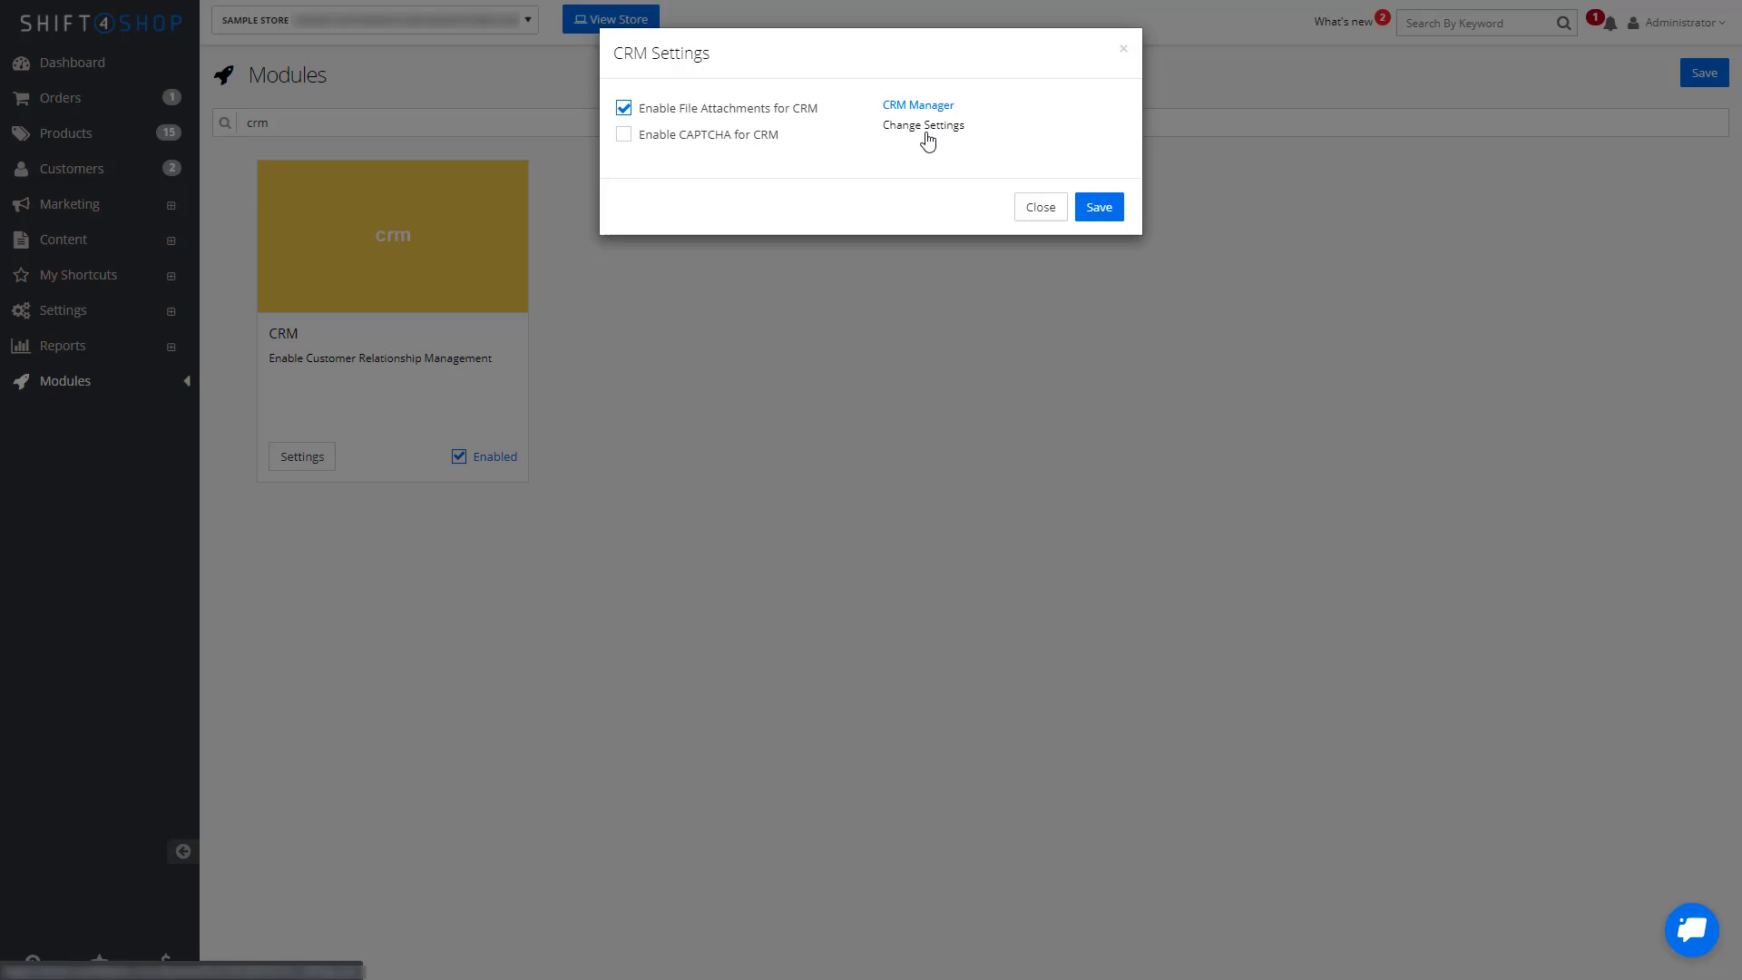
Rename the Custom1 department to Quality Control and save, returning to Modules
click(918, 105)
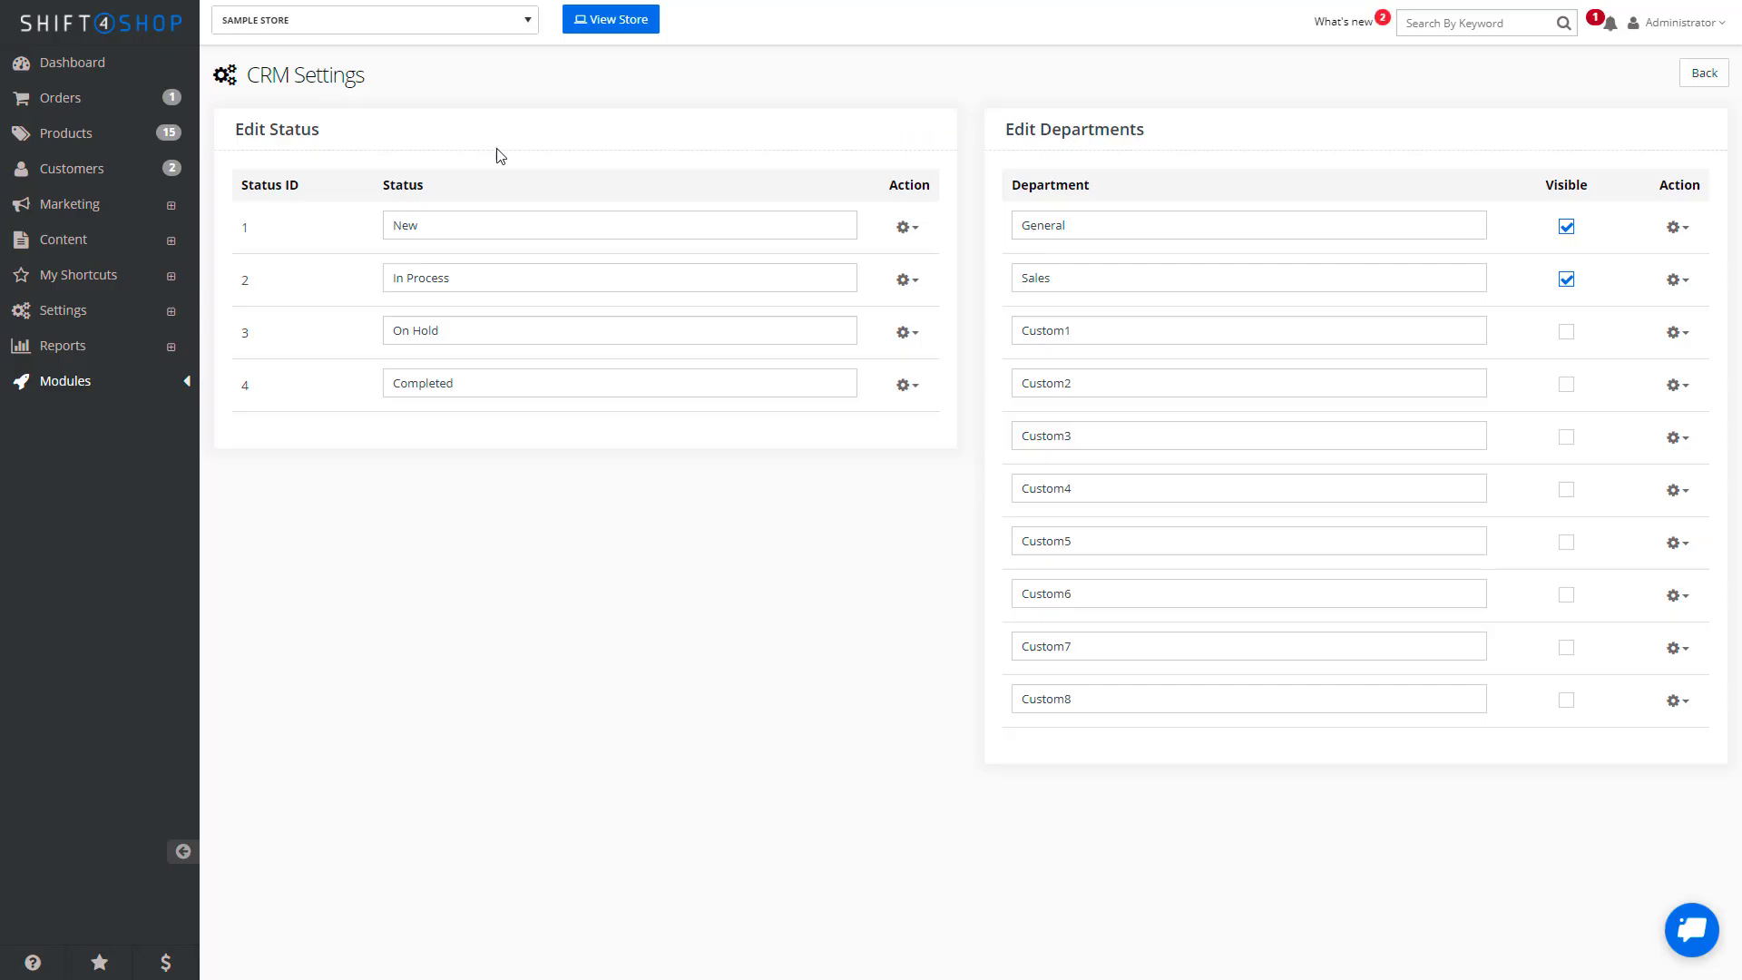
mouse_move(670, 172)
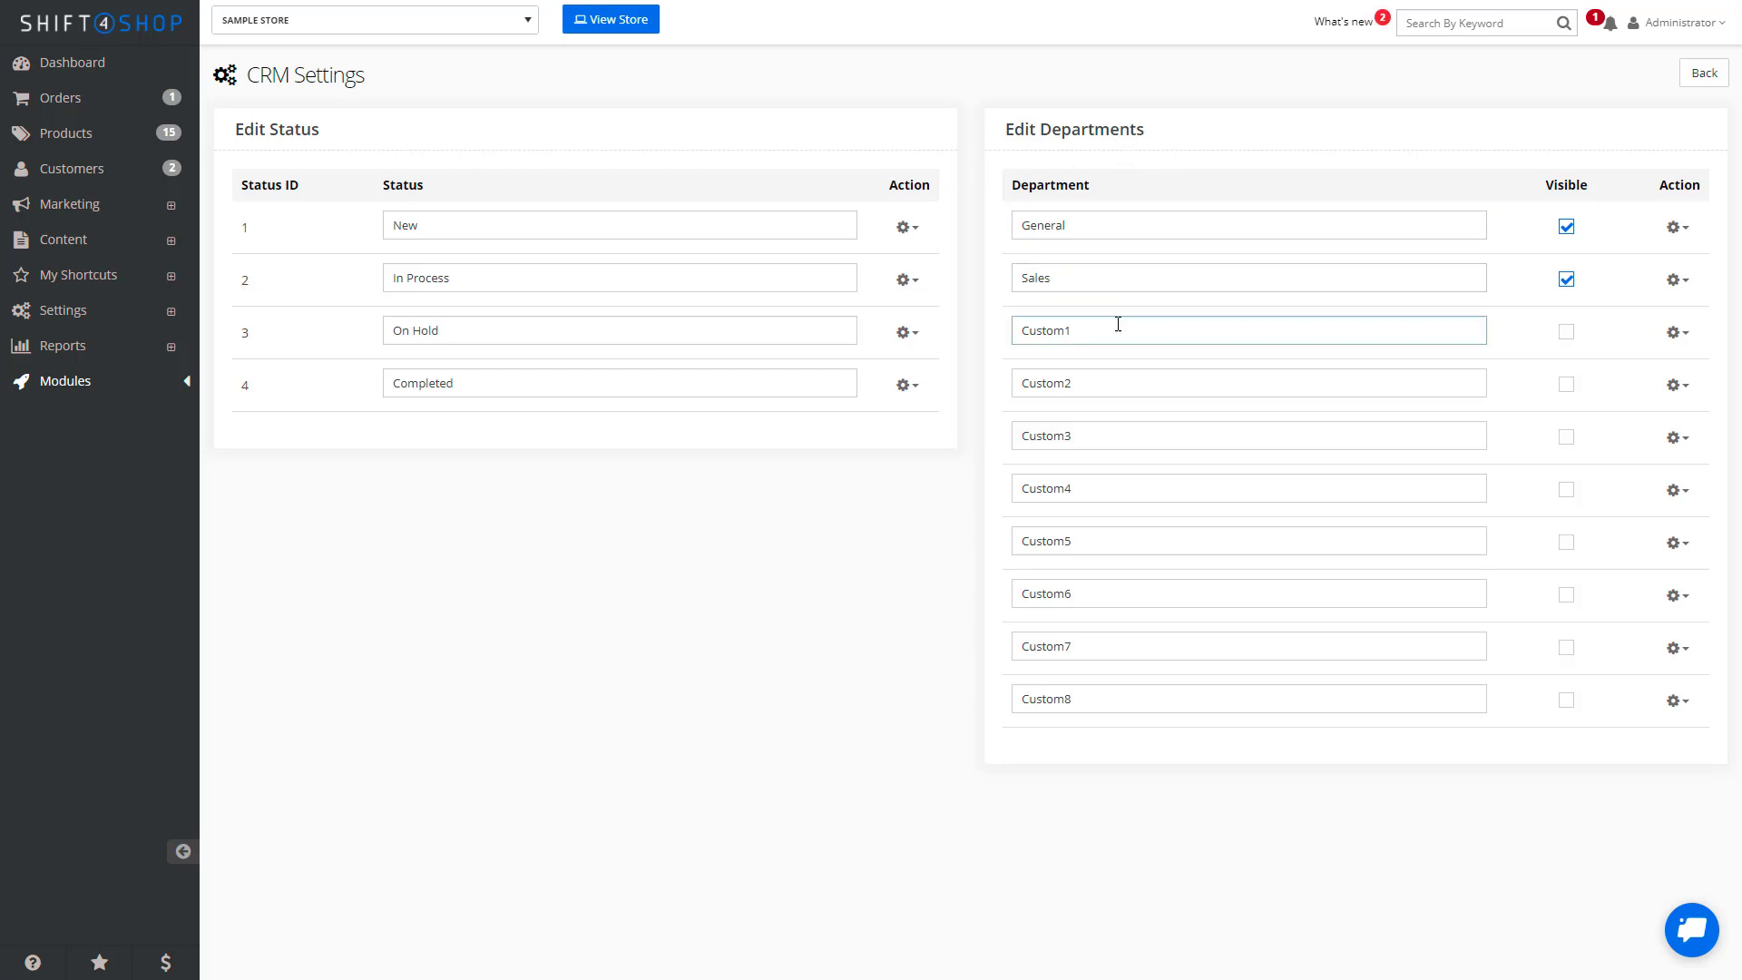
text(Quality)
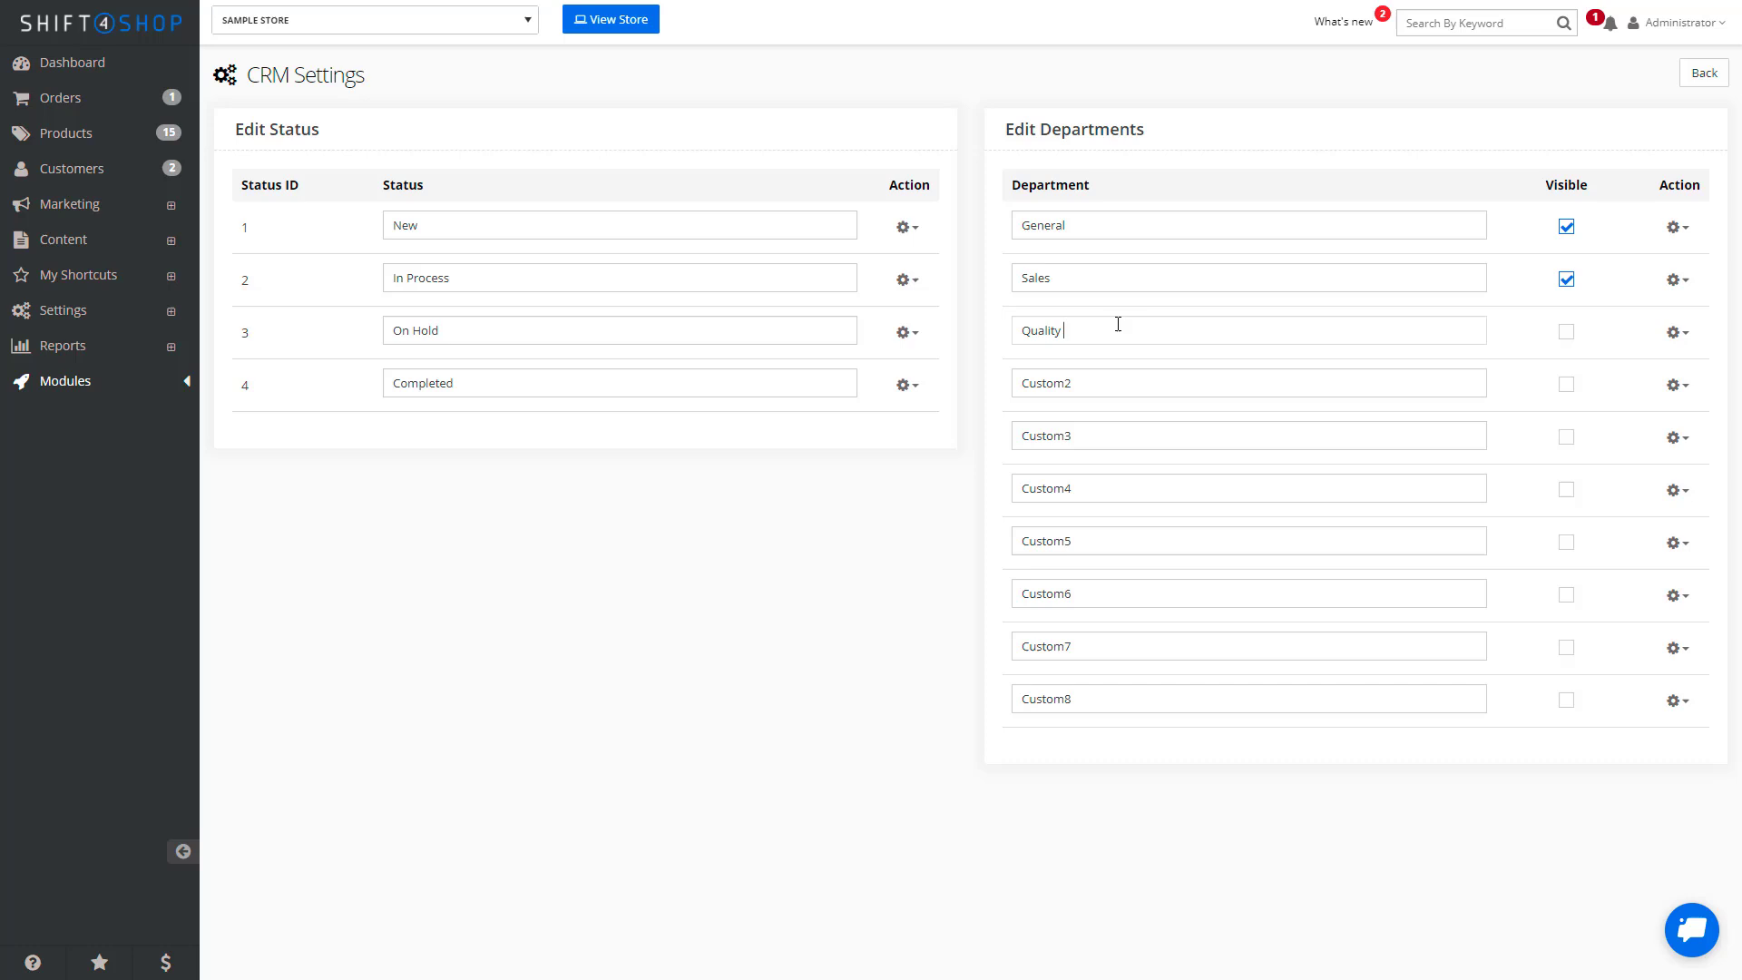
text(Control)
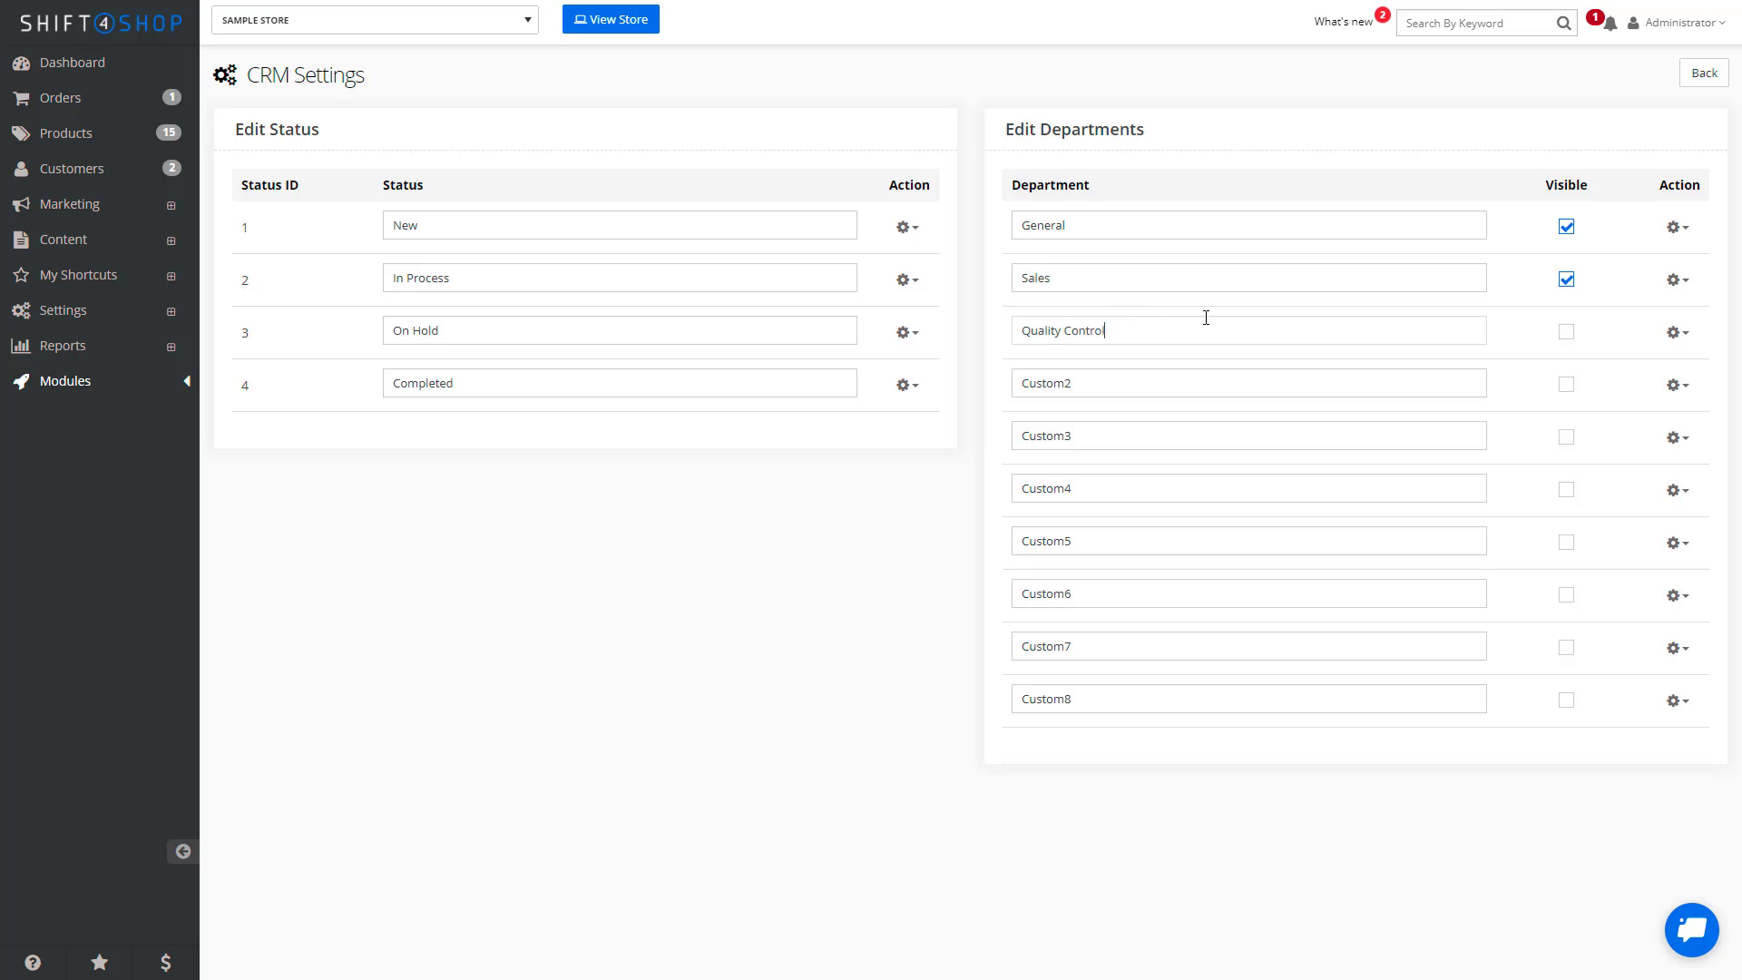
click(1566, 330)
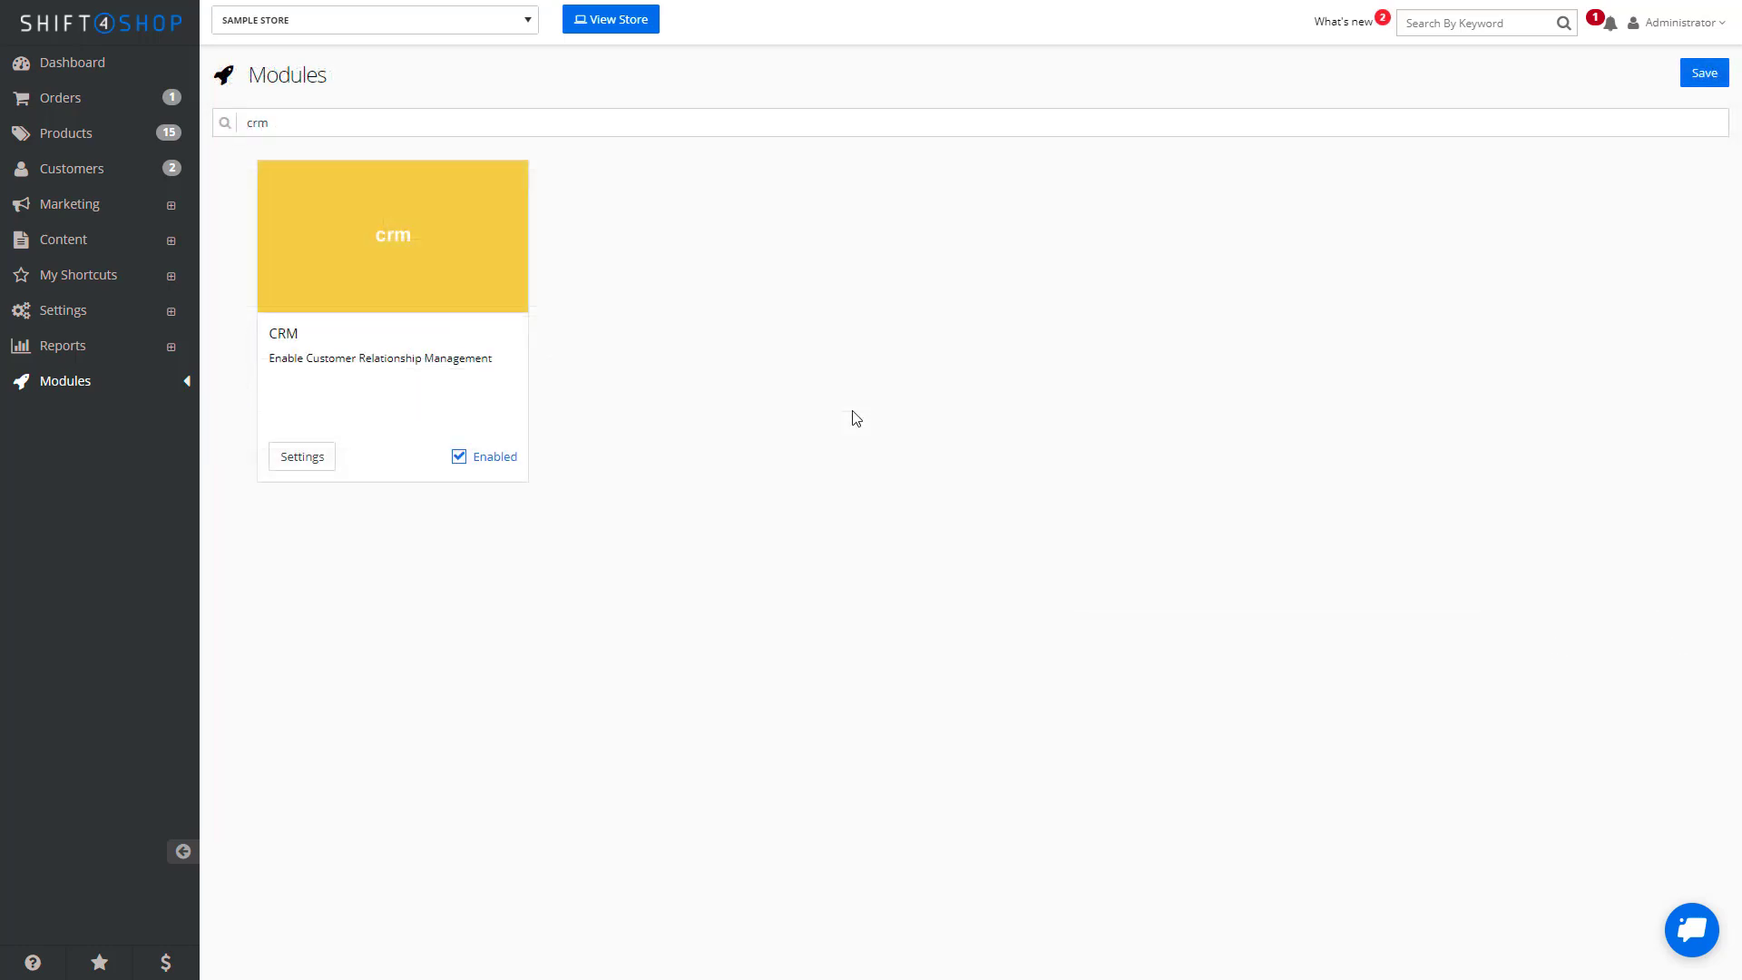
mouse_move(820, 411)
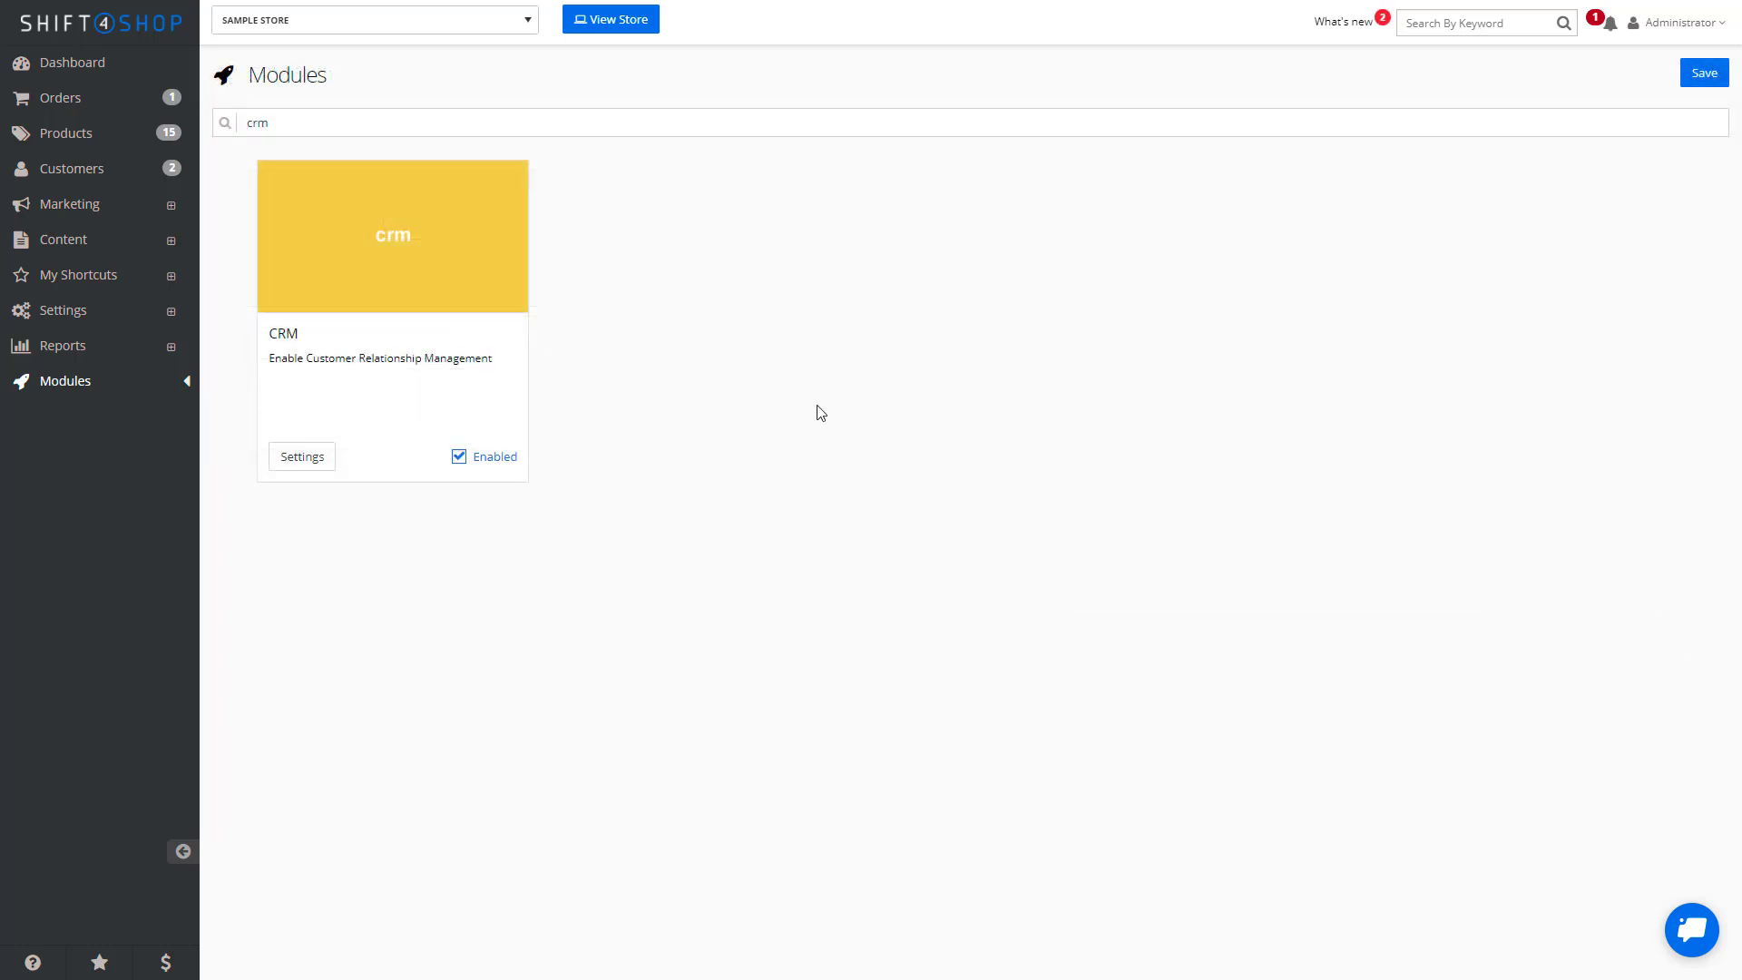
Reopen the CRM module's settings dialog from the Modules page
click(301, 456)
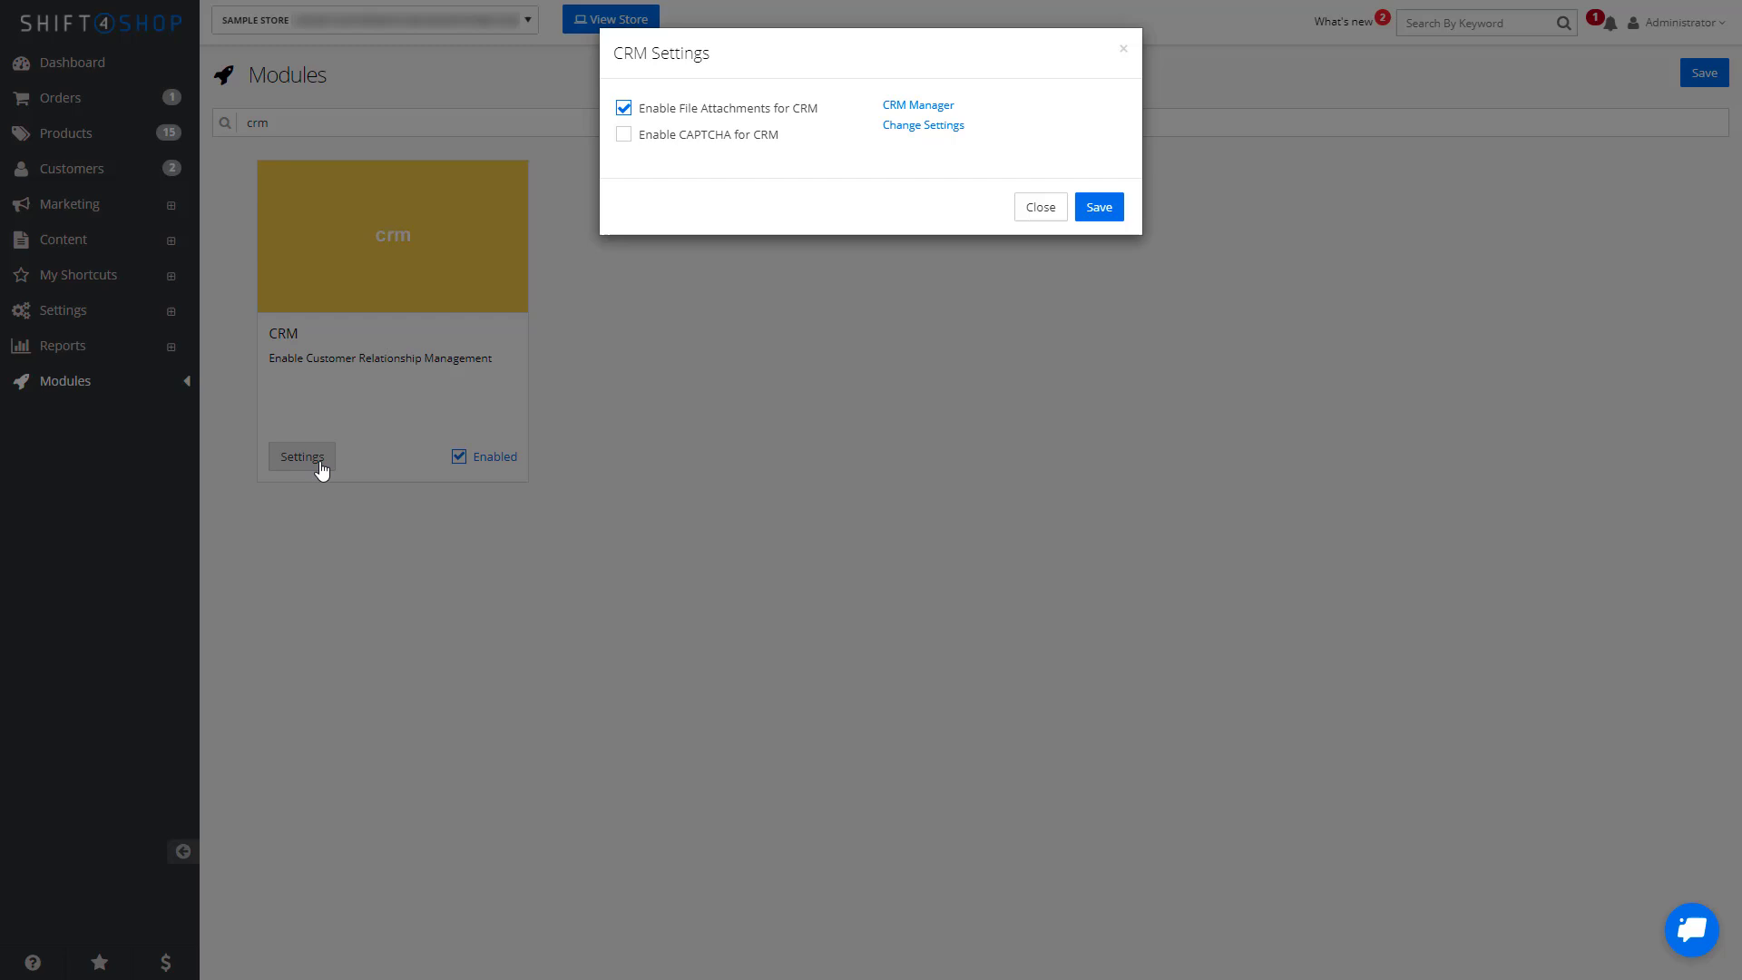
mouse_move(915, 105)
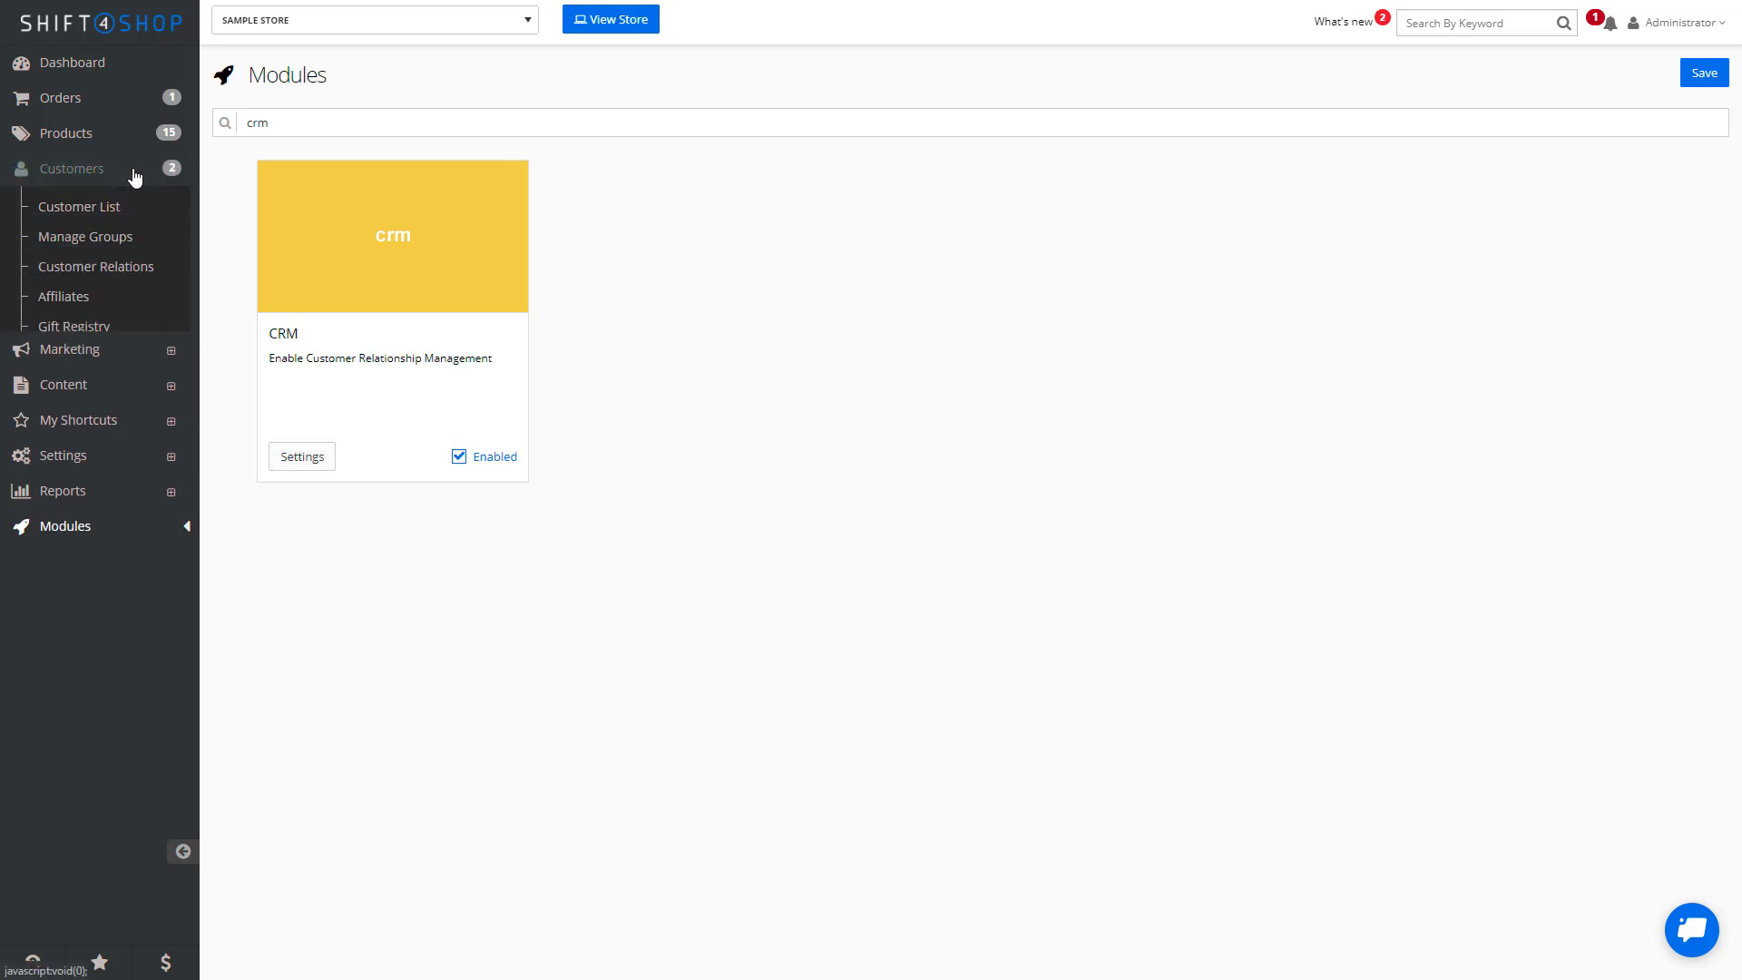
mouse_move(96, 267)
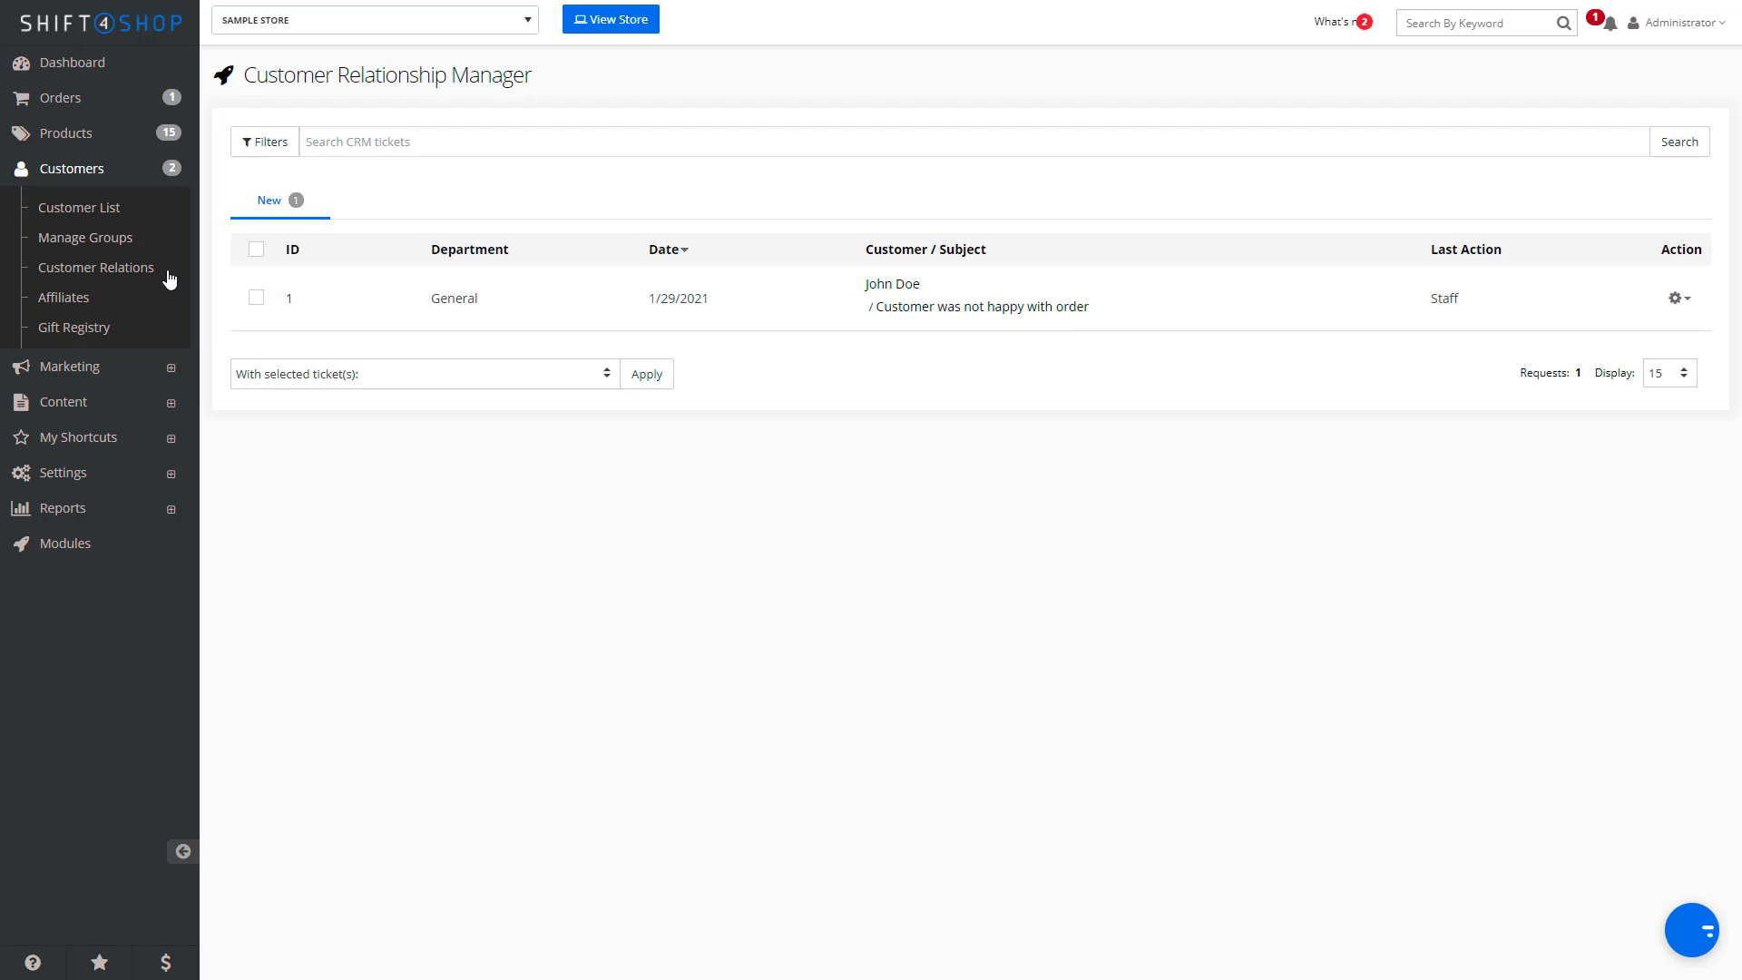
mouse_move(827, 317)
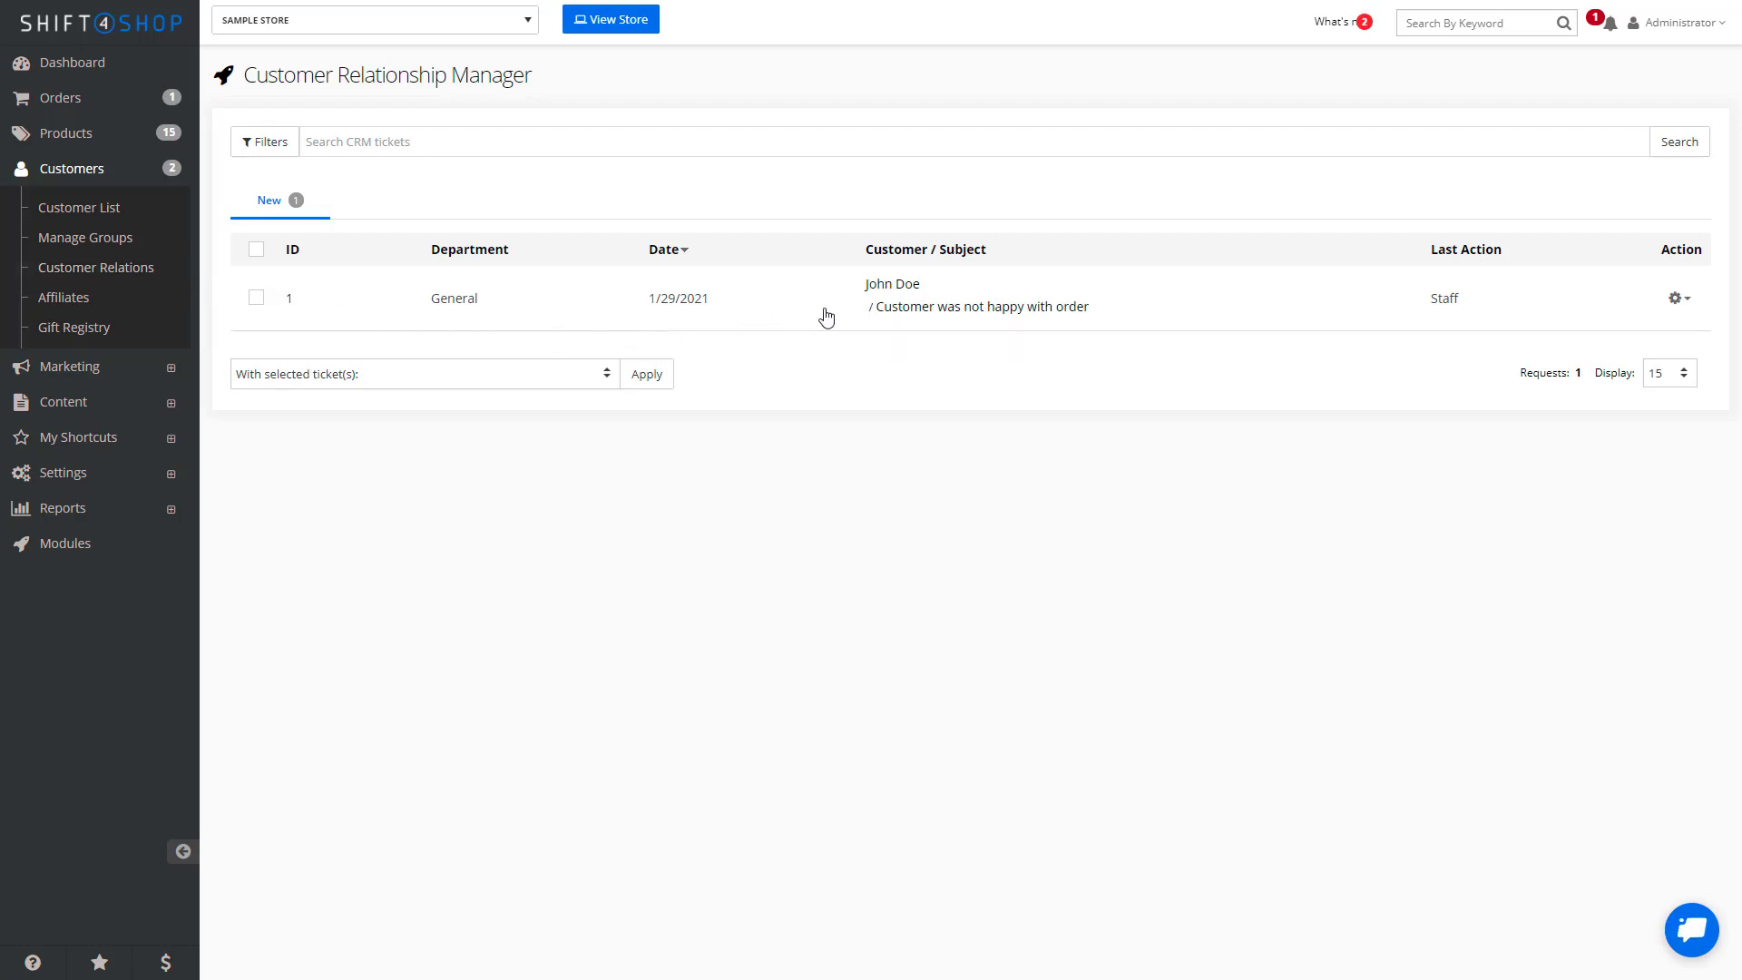
Open ticket #1 for the unhappy customer and start an Add New Response form
click(982, 305)
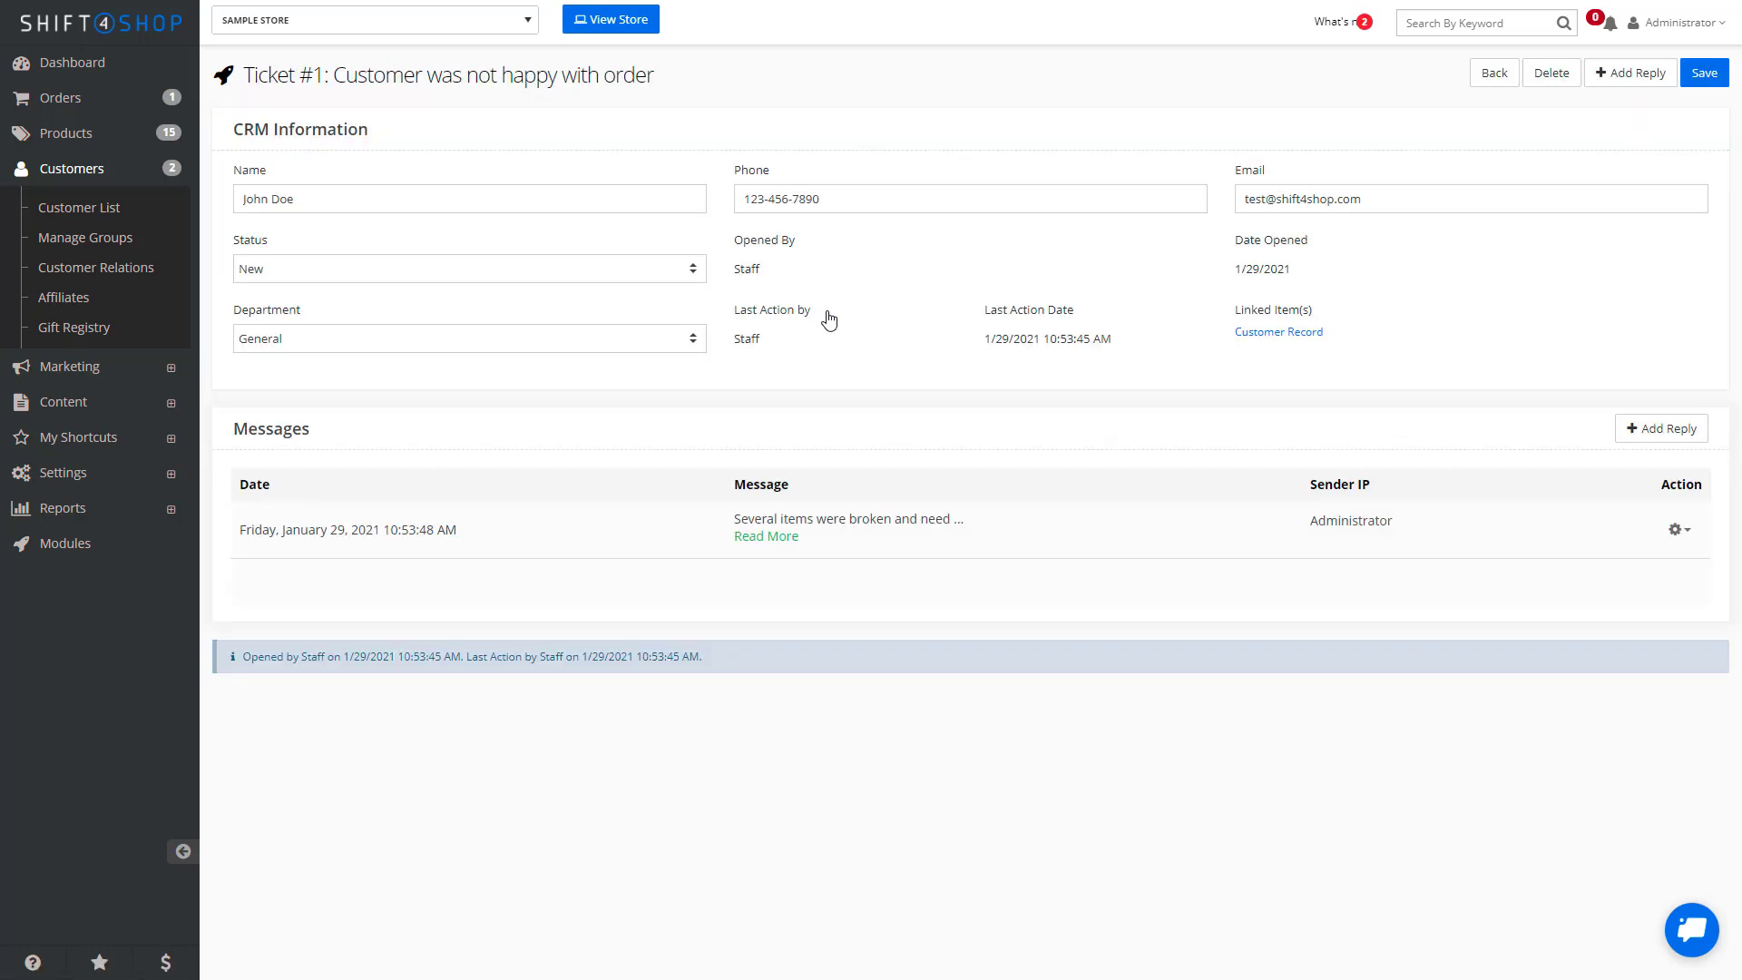
mouse_move(1493, 72)
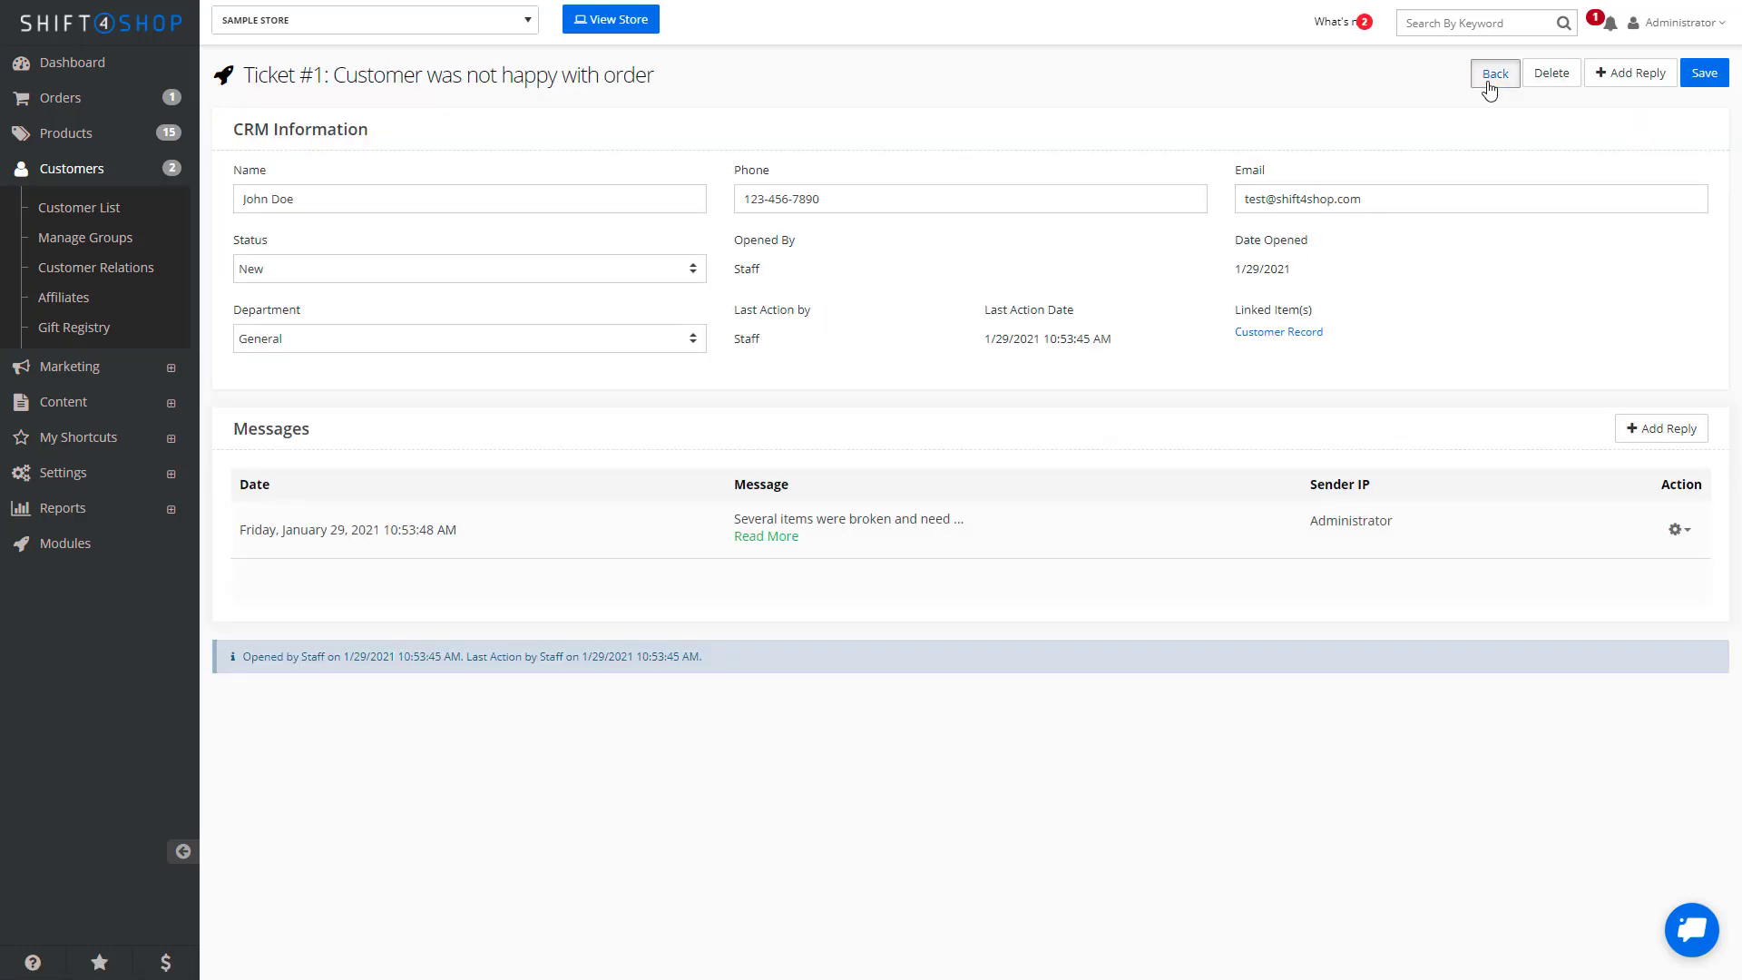
click(1494, 72)
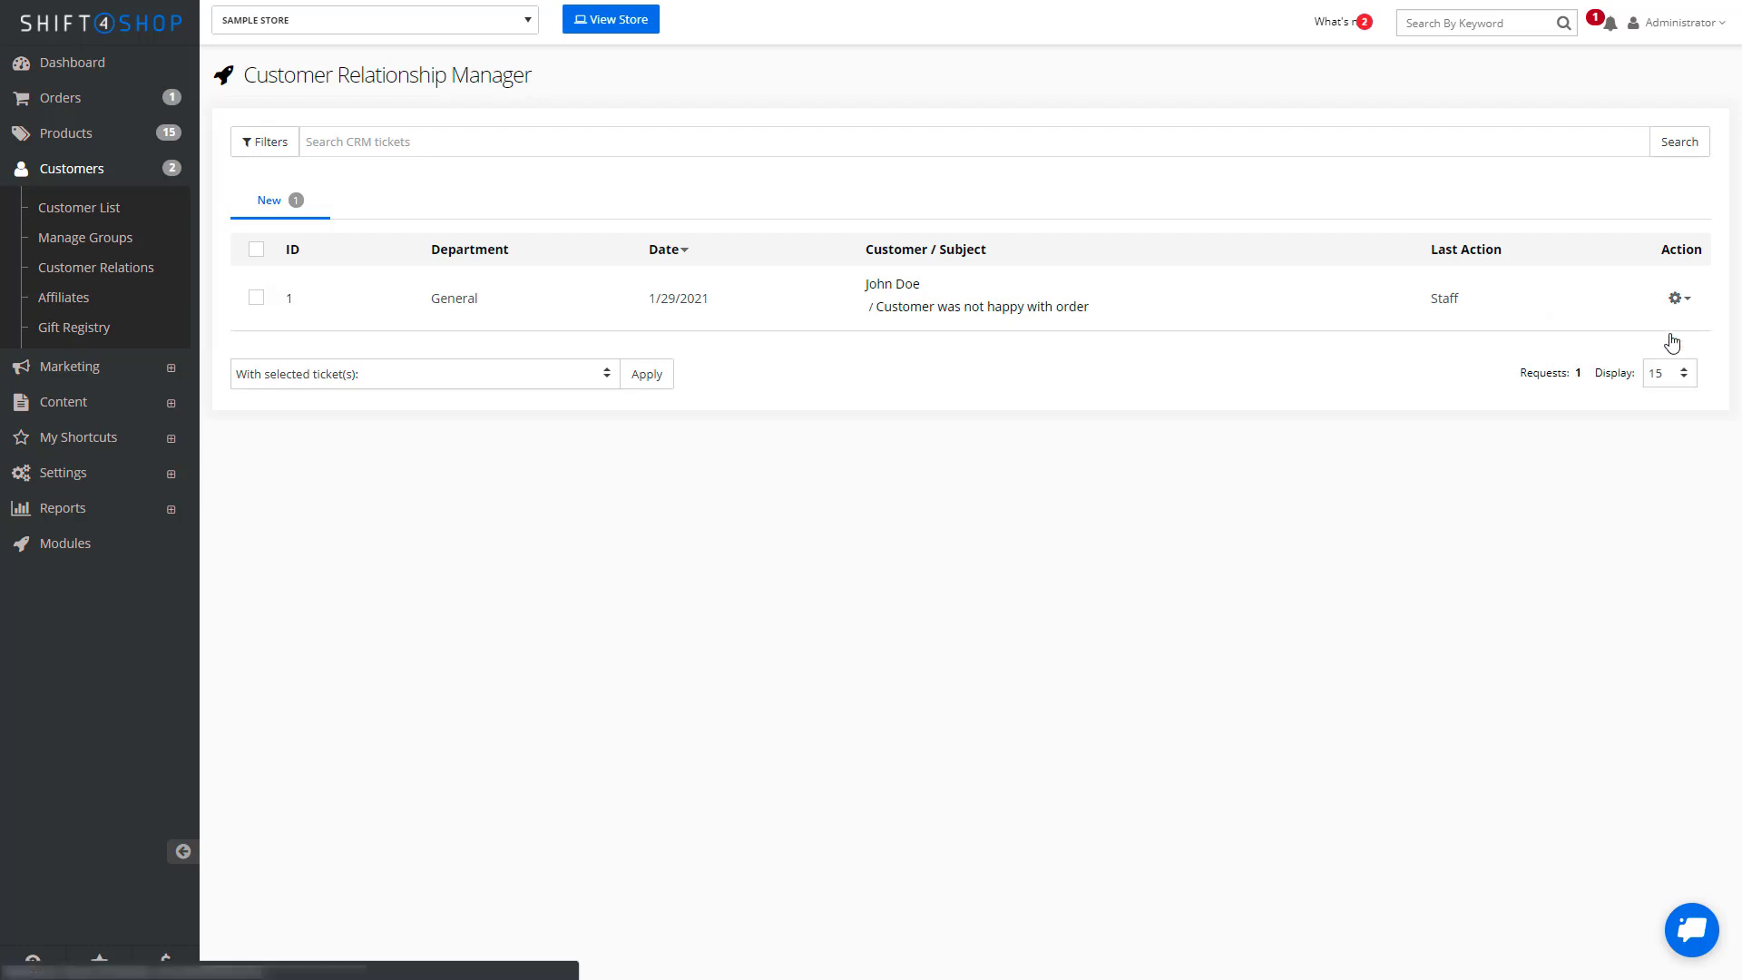
click(980, 305)
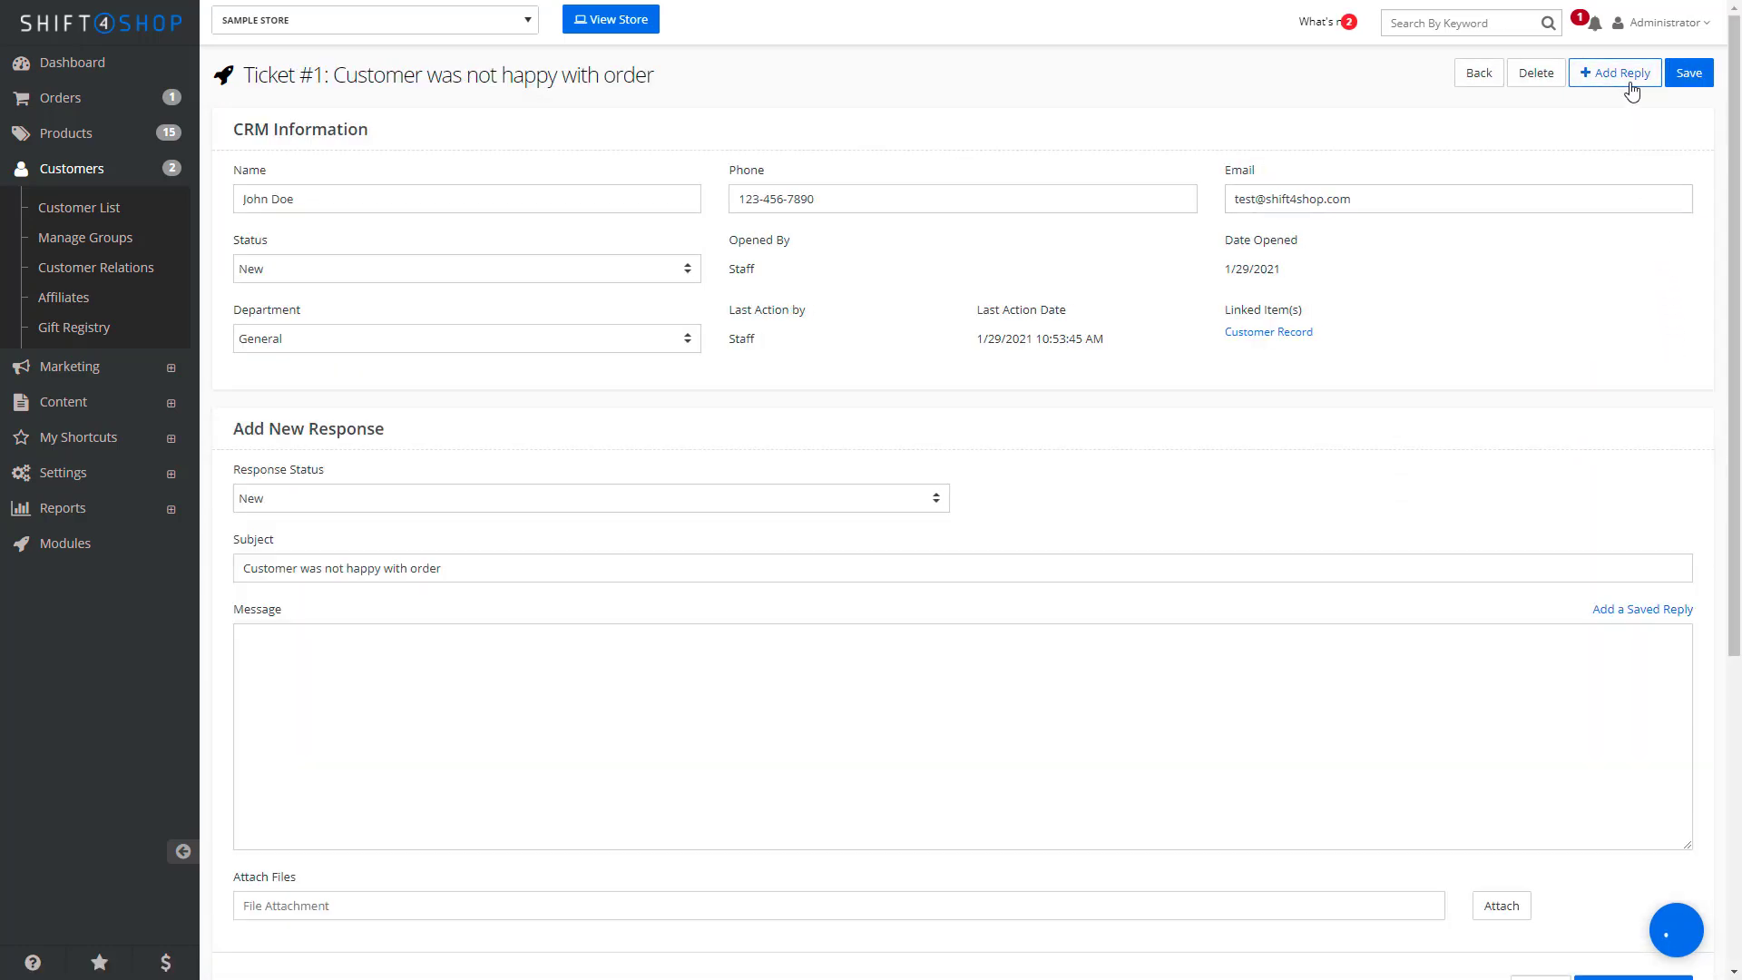
Submit the reply 'Fixing the order.' on ticket #1 with response status In Process
click(588, 498)
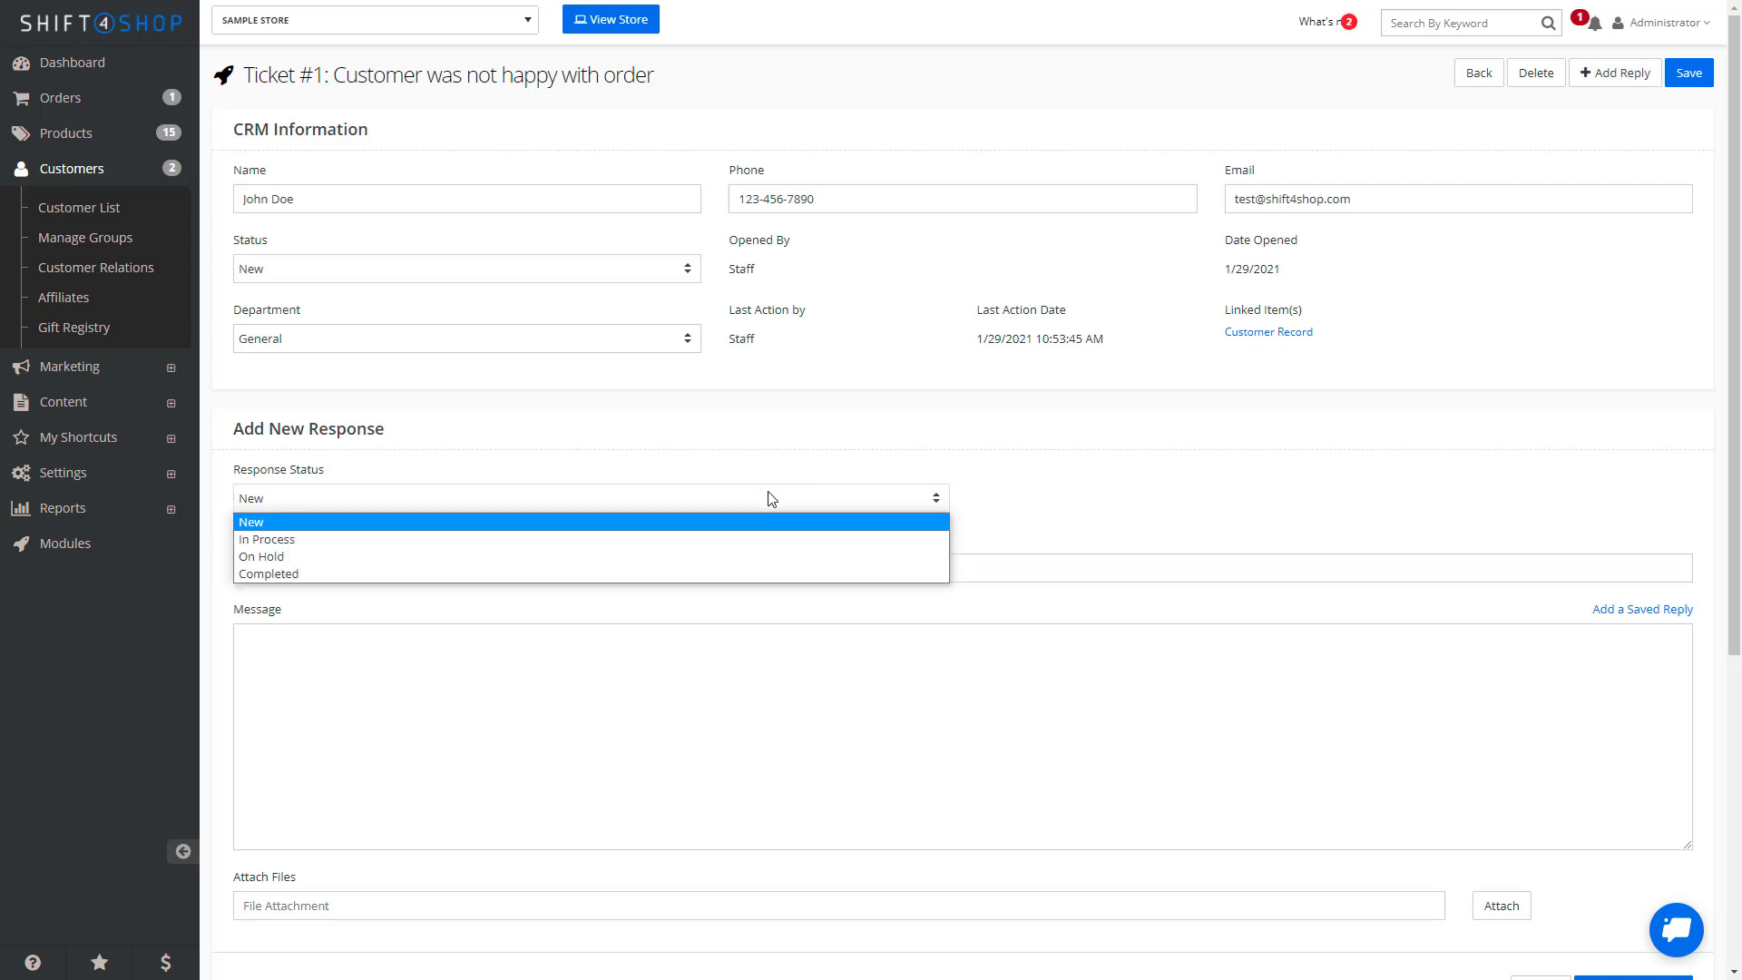
click(267, 539)
text(Fixing the)
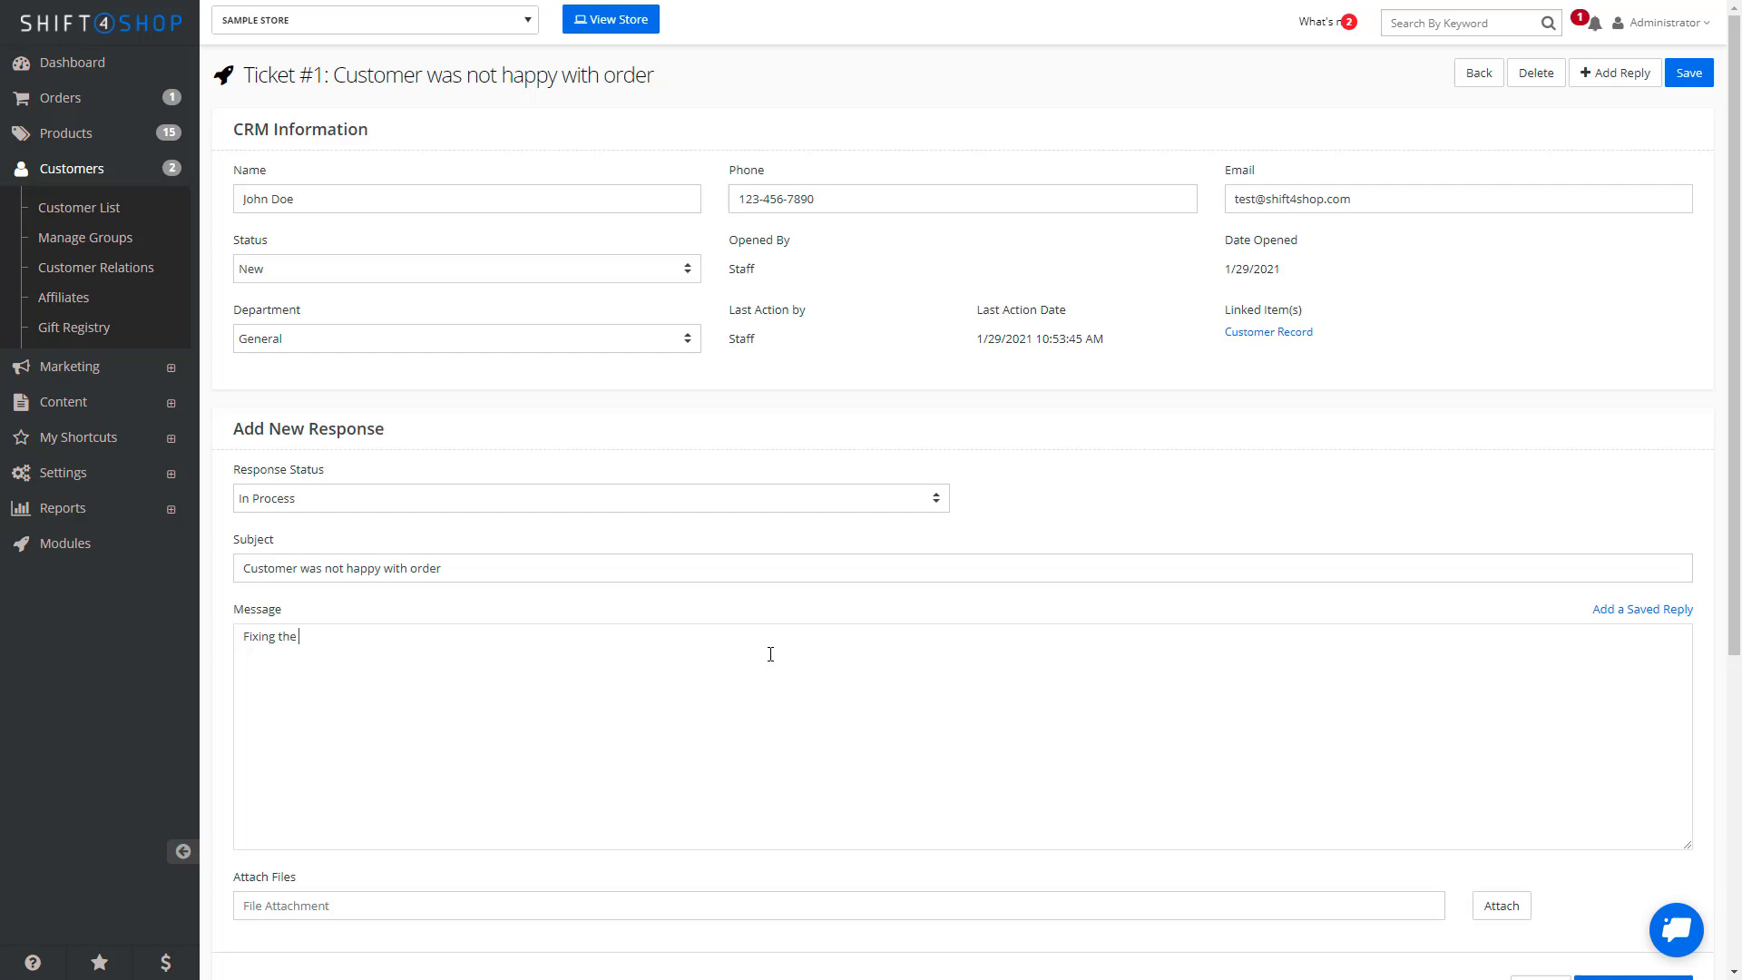
text(order.)
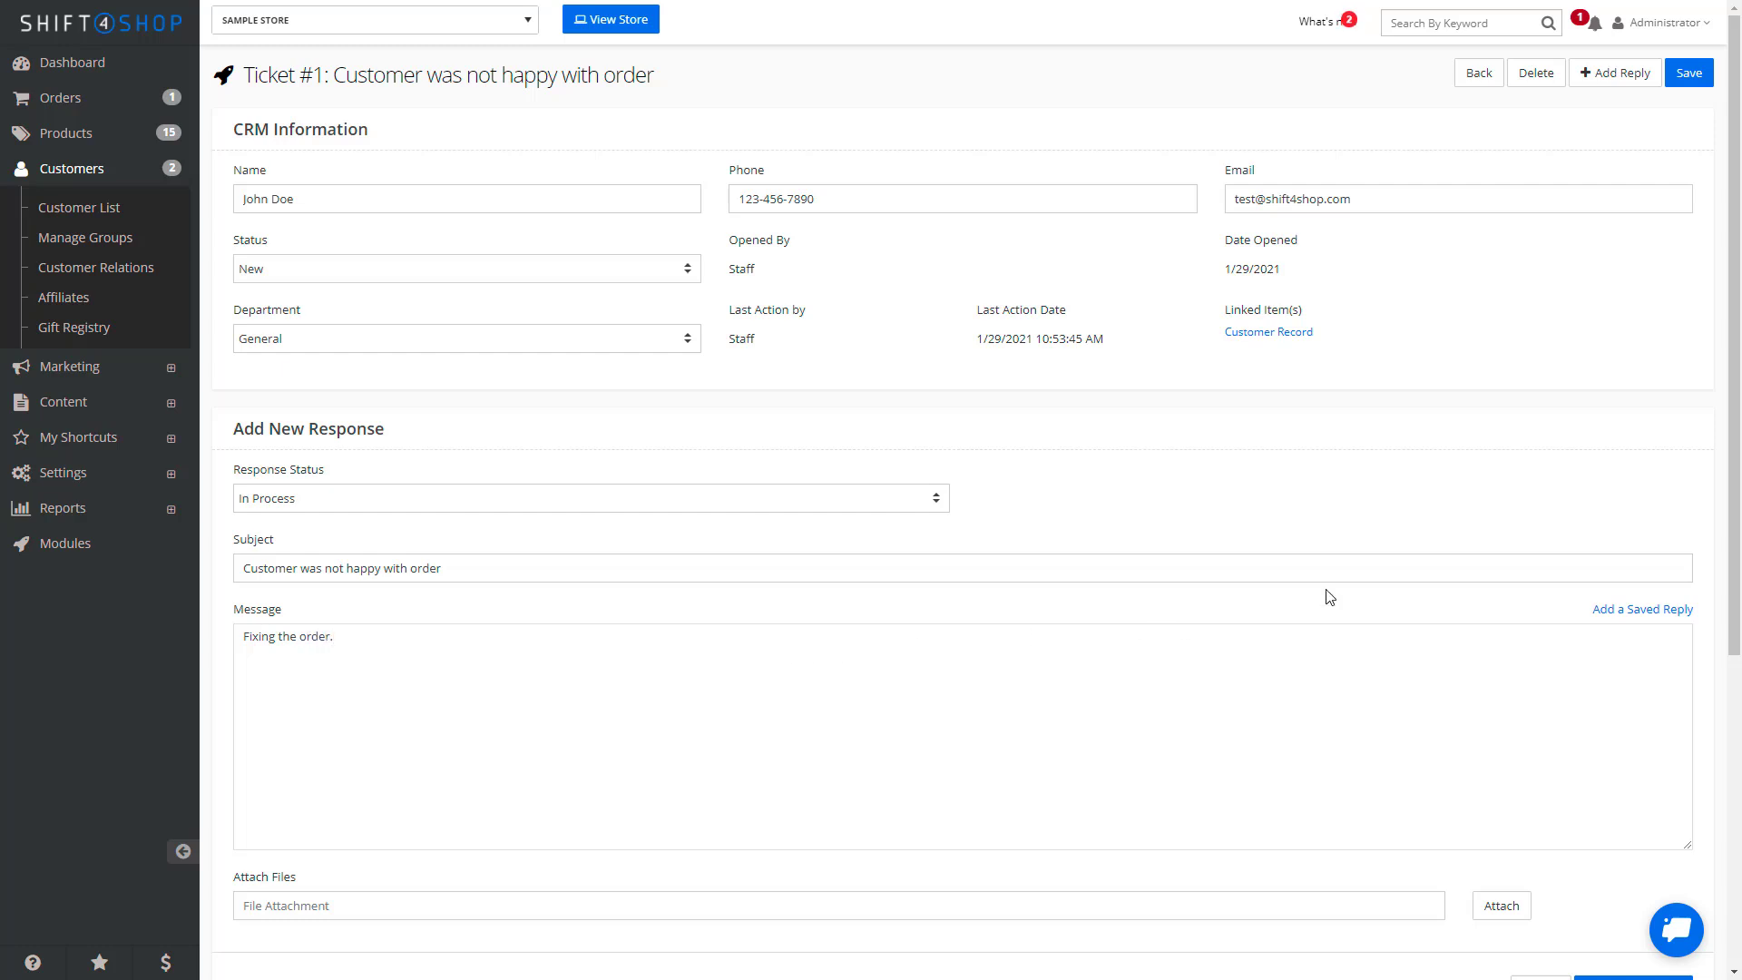
scroll(down, 3)
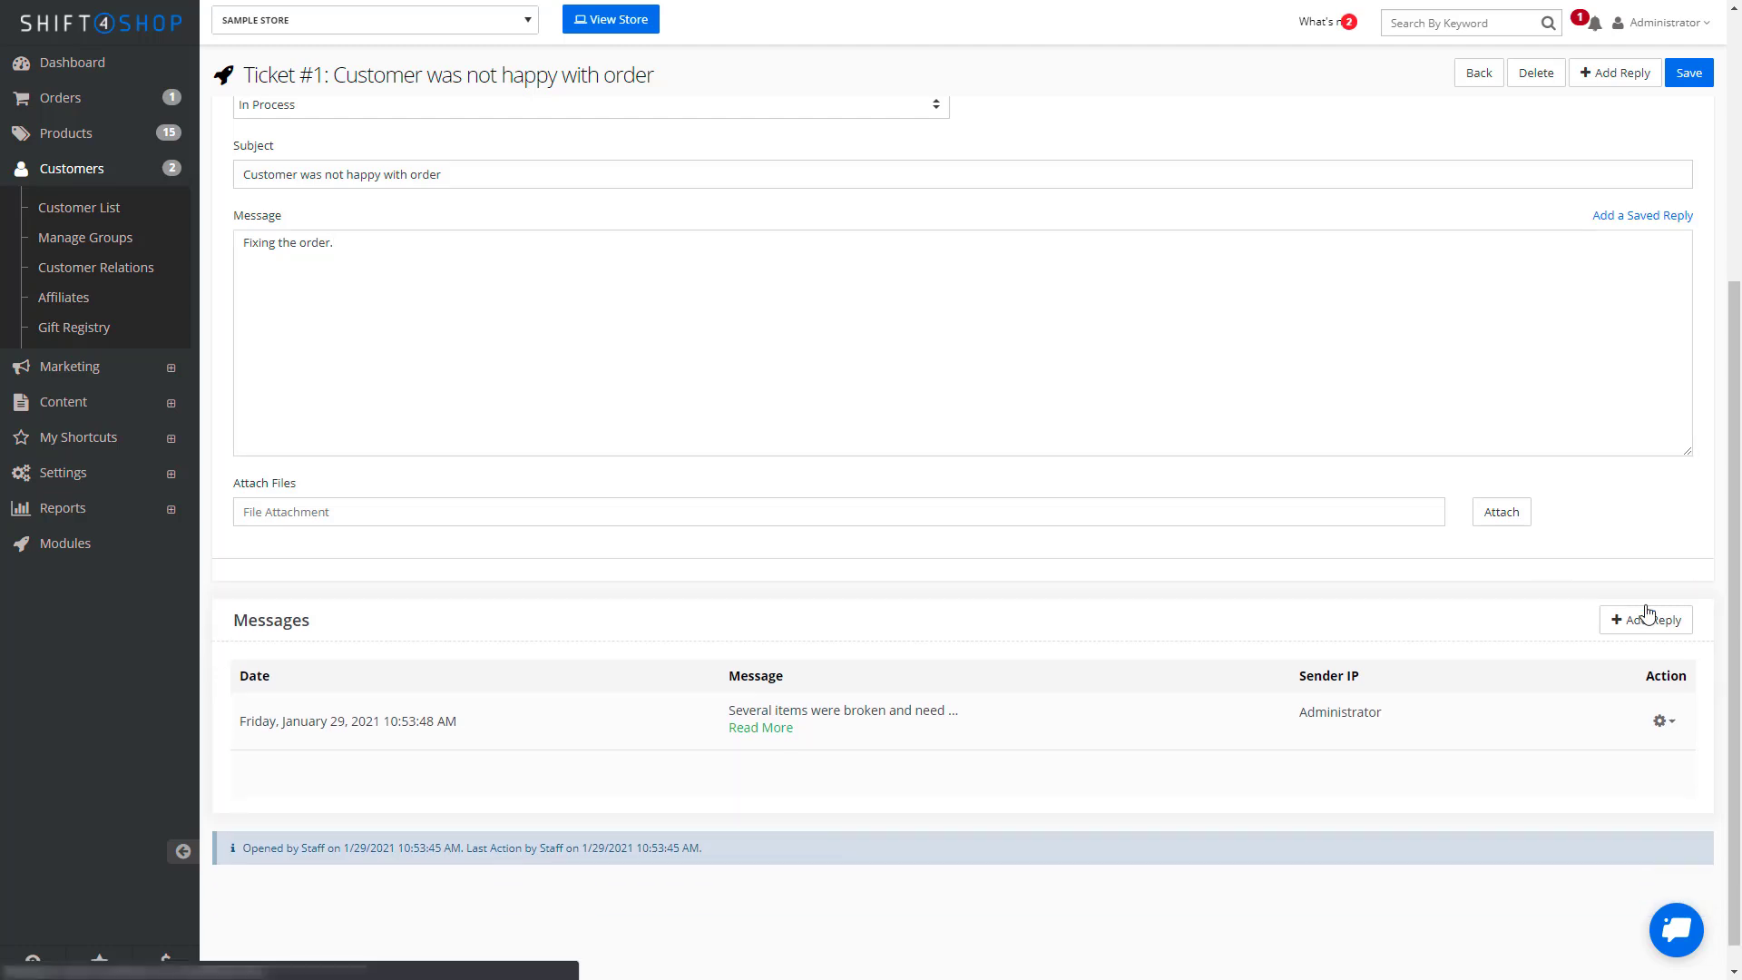
click(1688, 73)
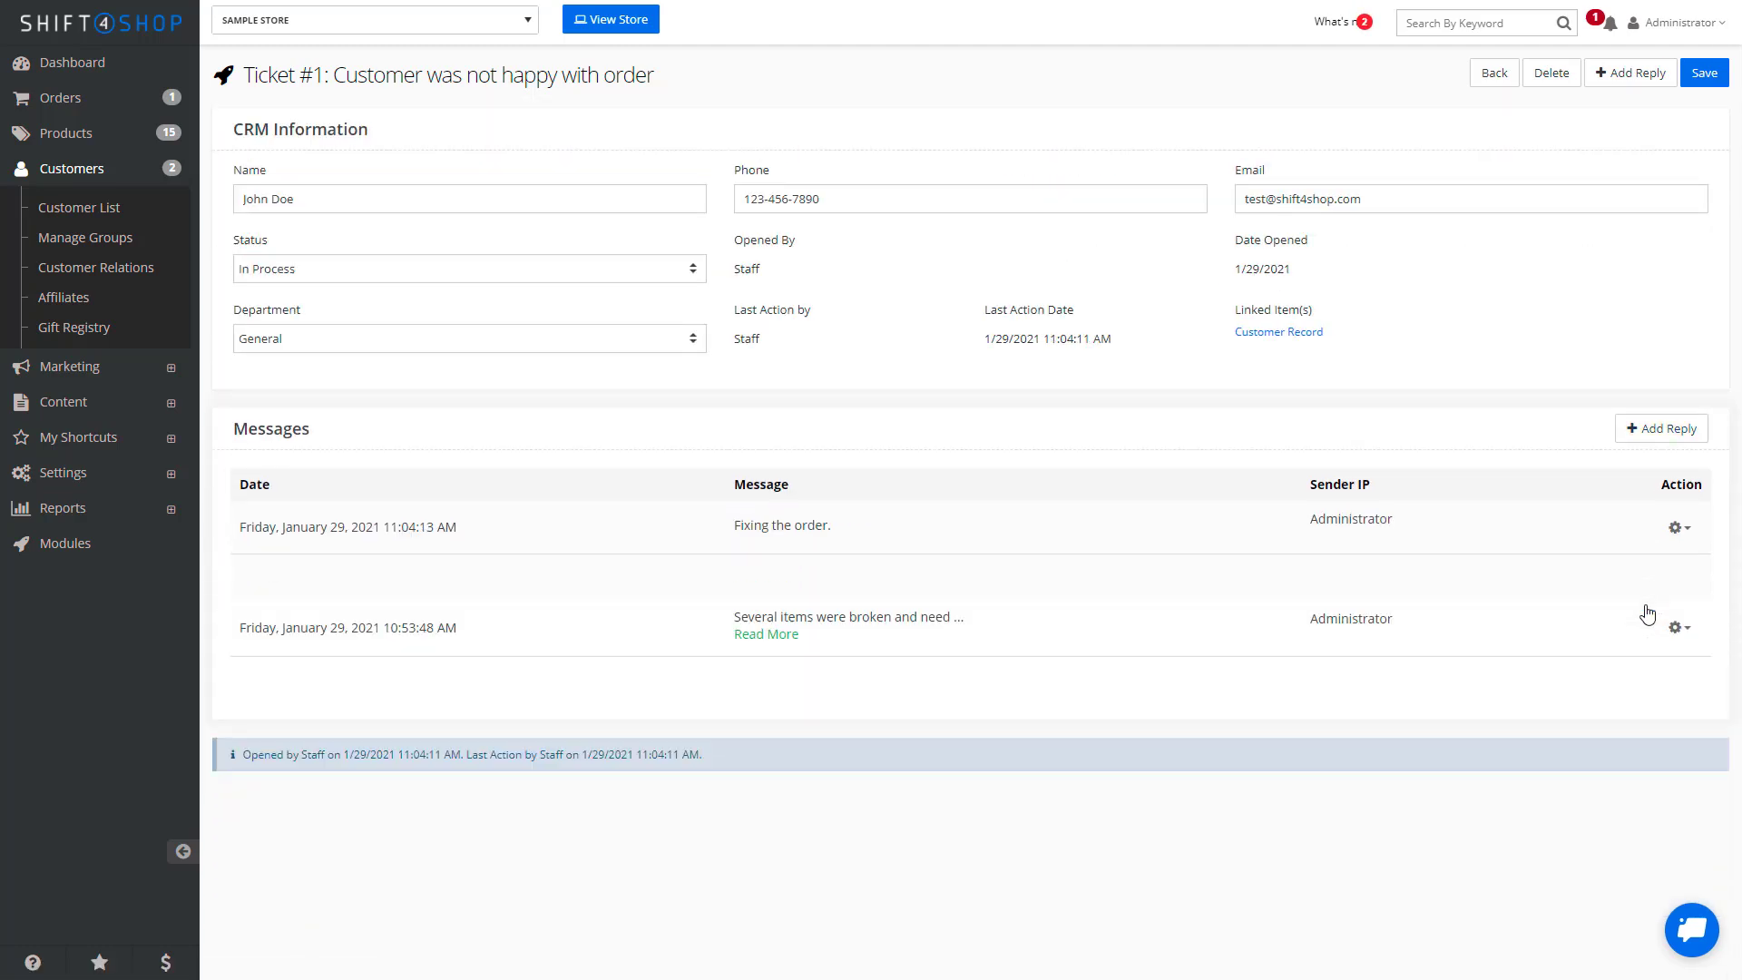
mouse_move(78, 207)
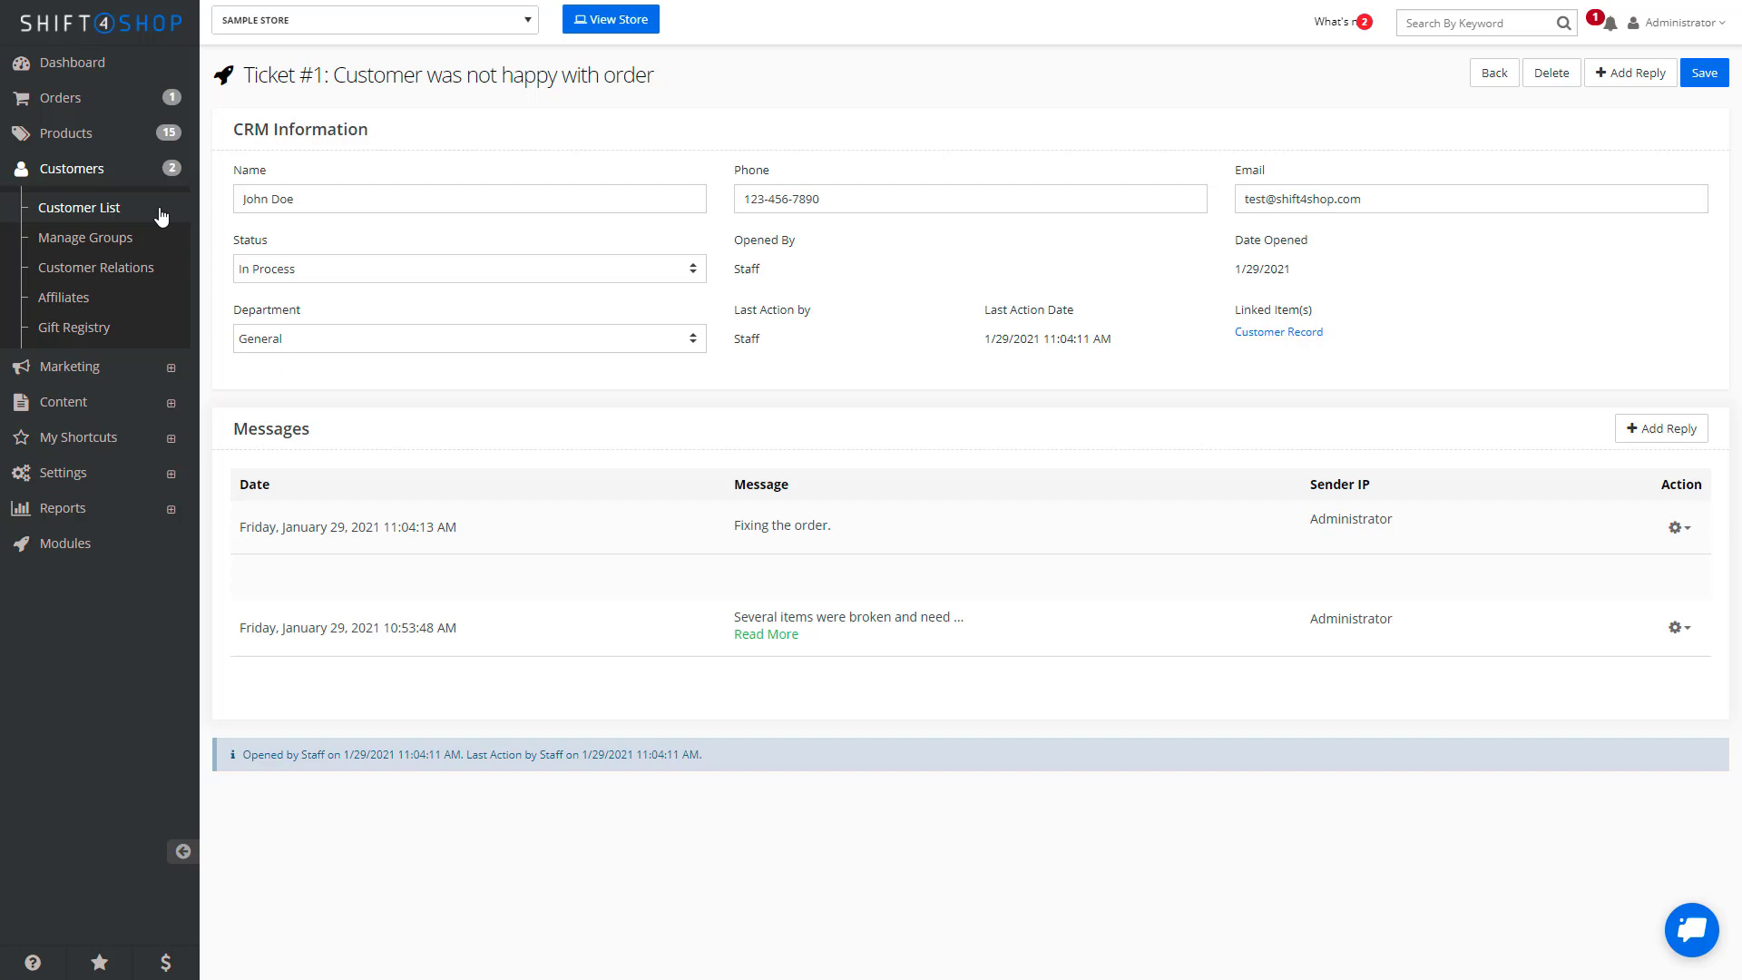
From John Doe's customer record, start a new CRM ticket via Actions > Open CRM Ticket
click(78, 207)
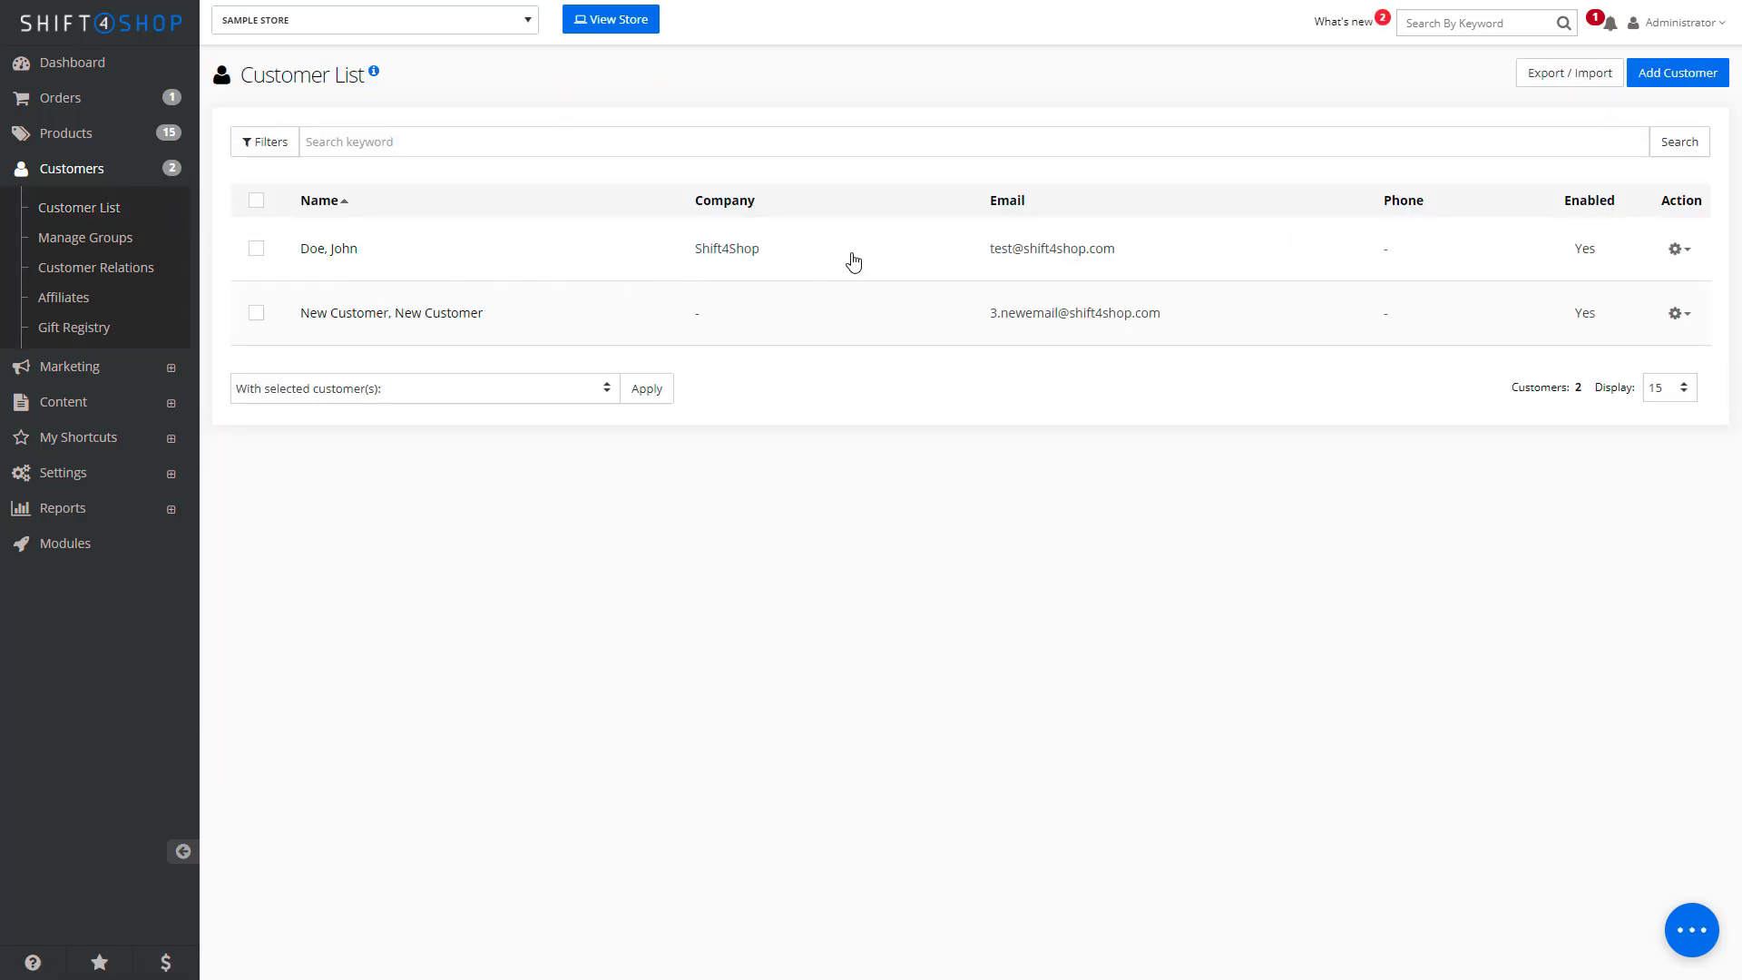
click(329, 248)
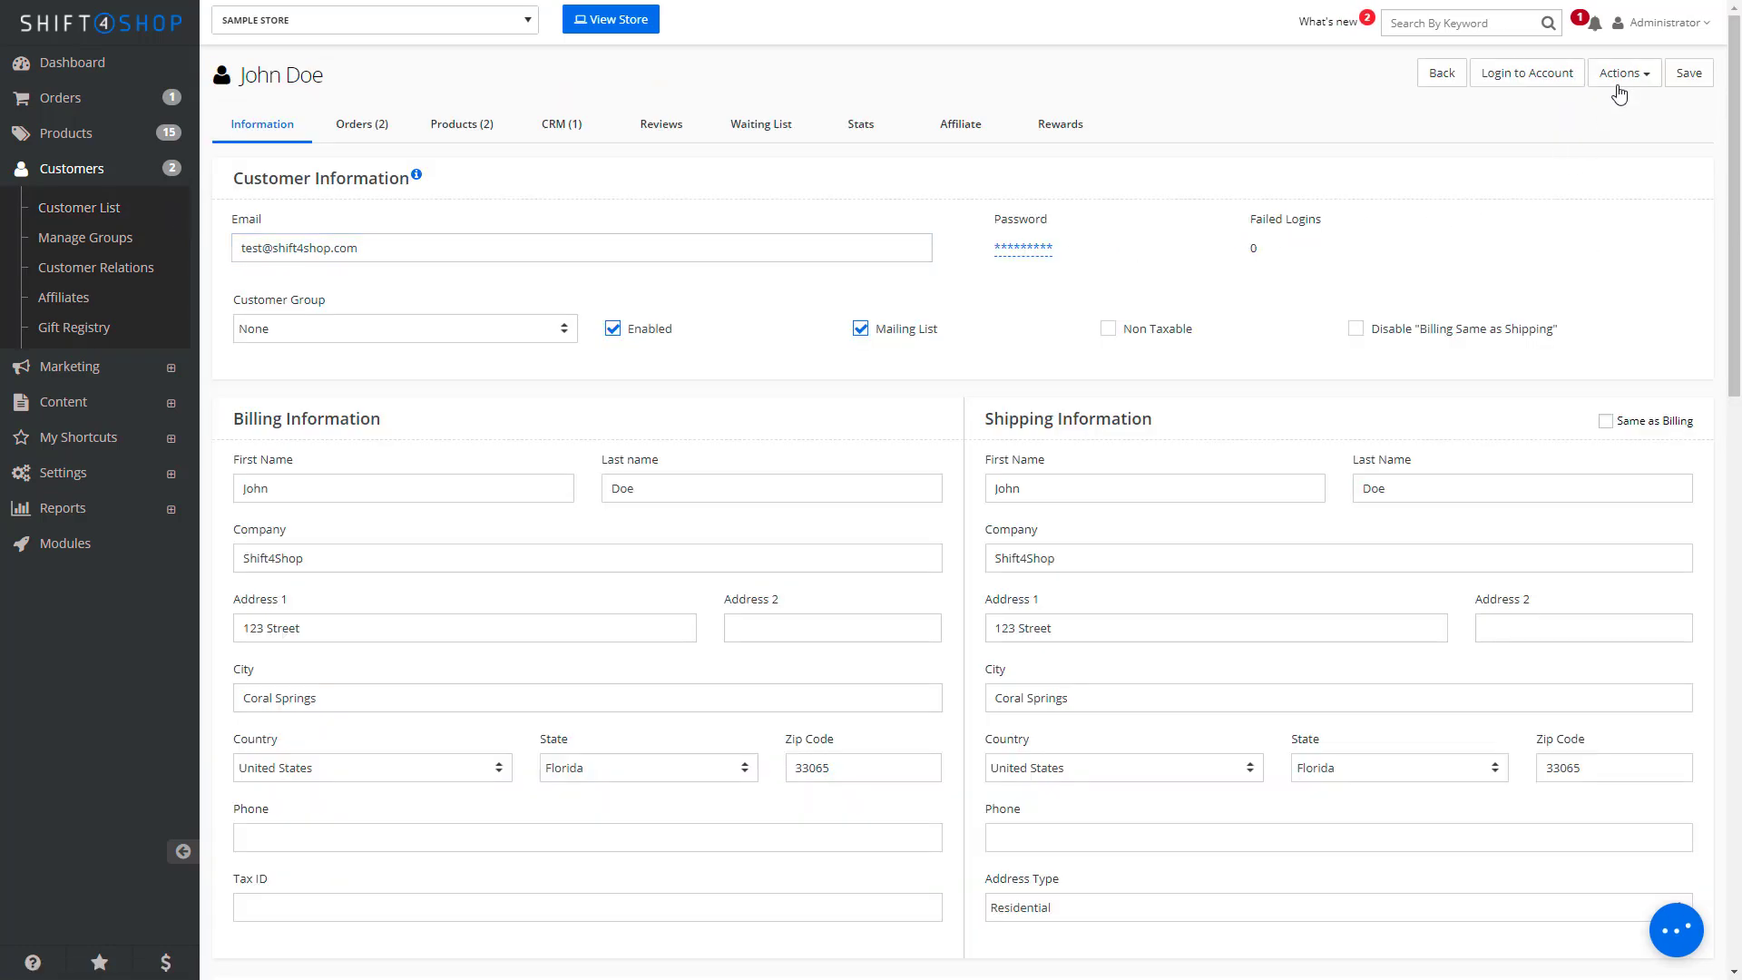
click(1622, 72)
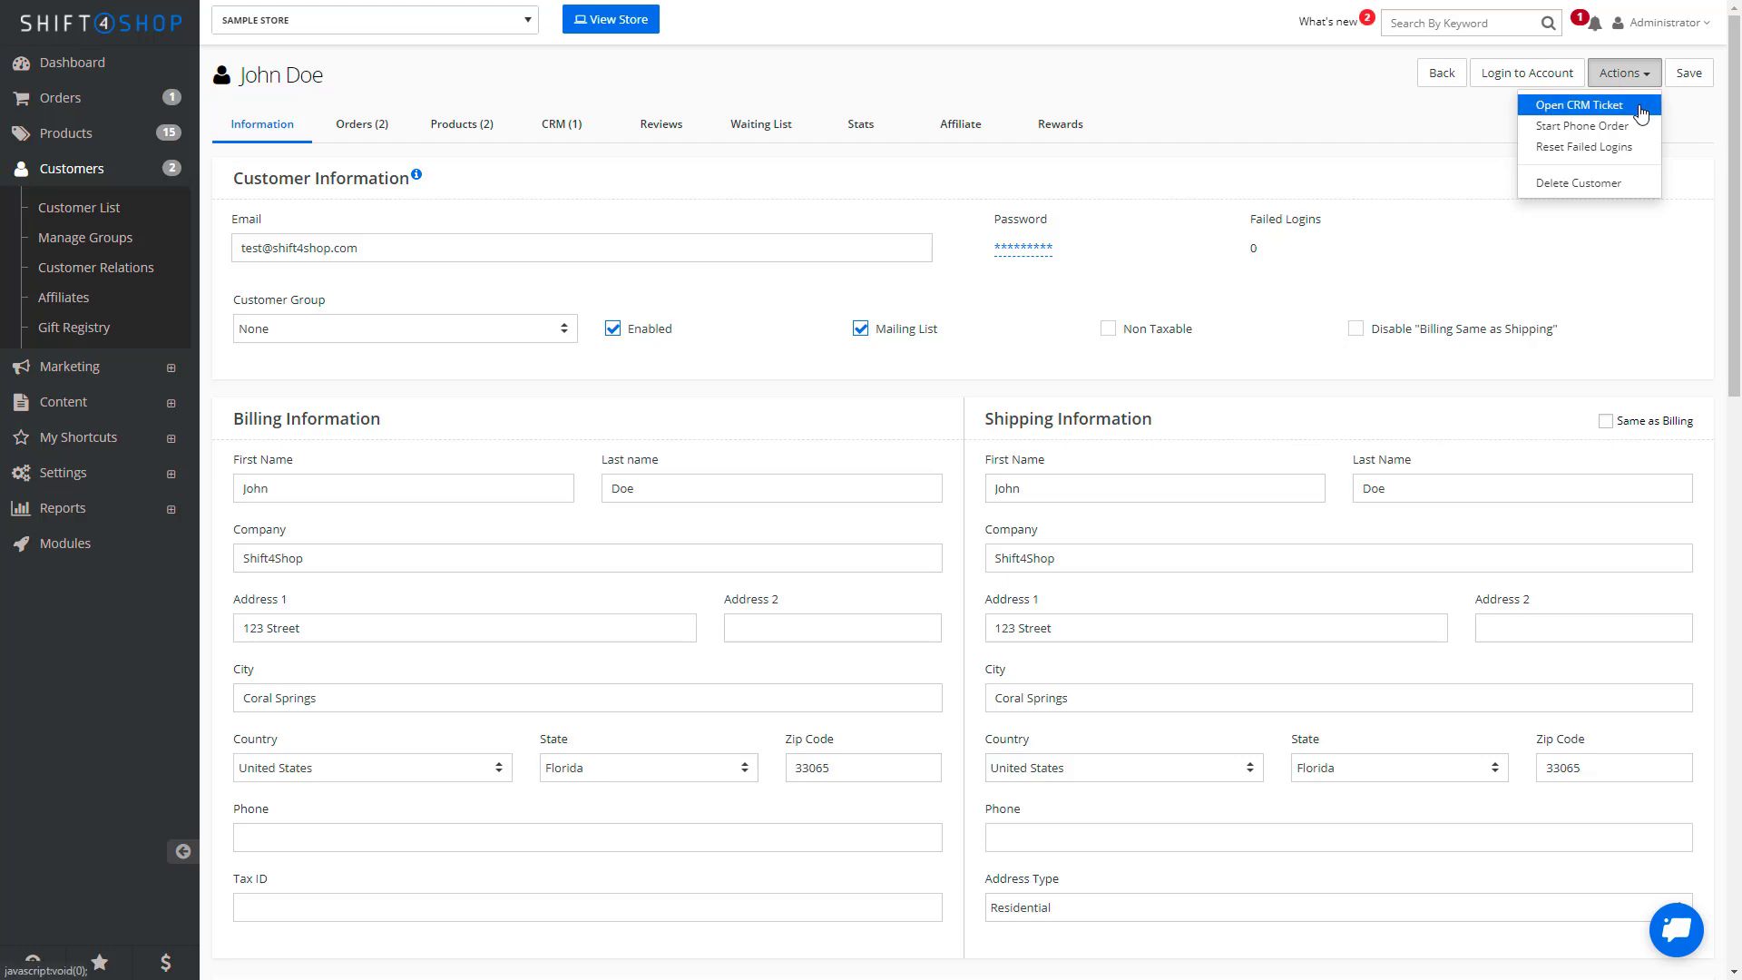
click(1575, 105)
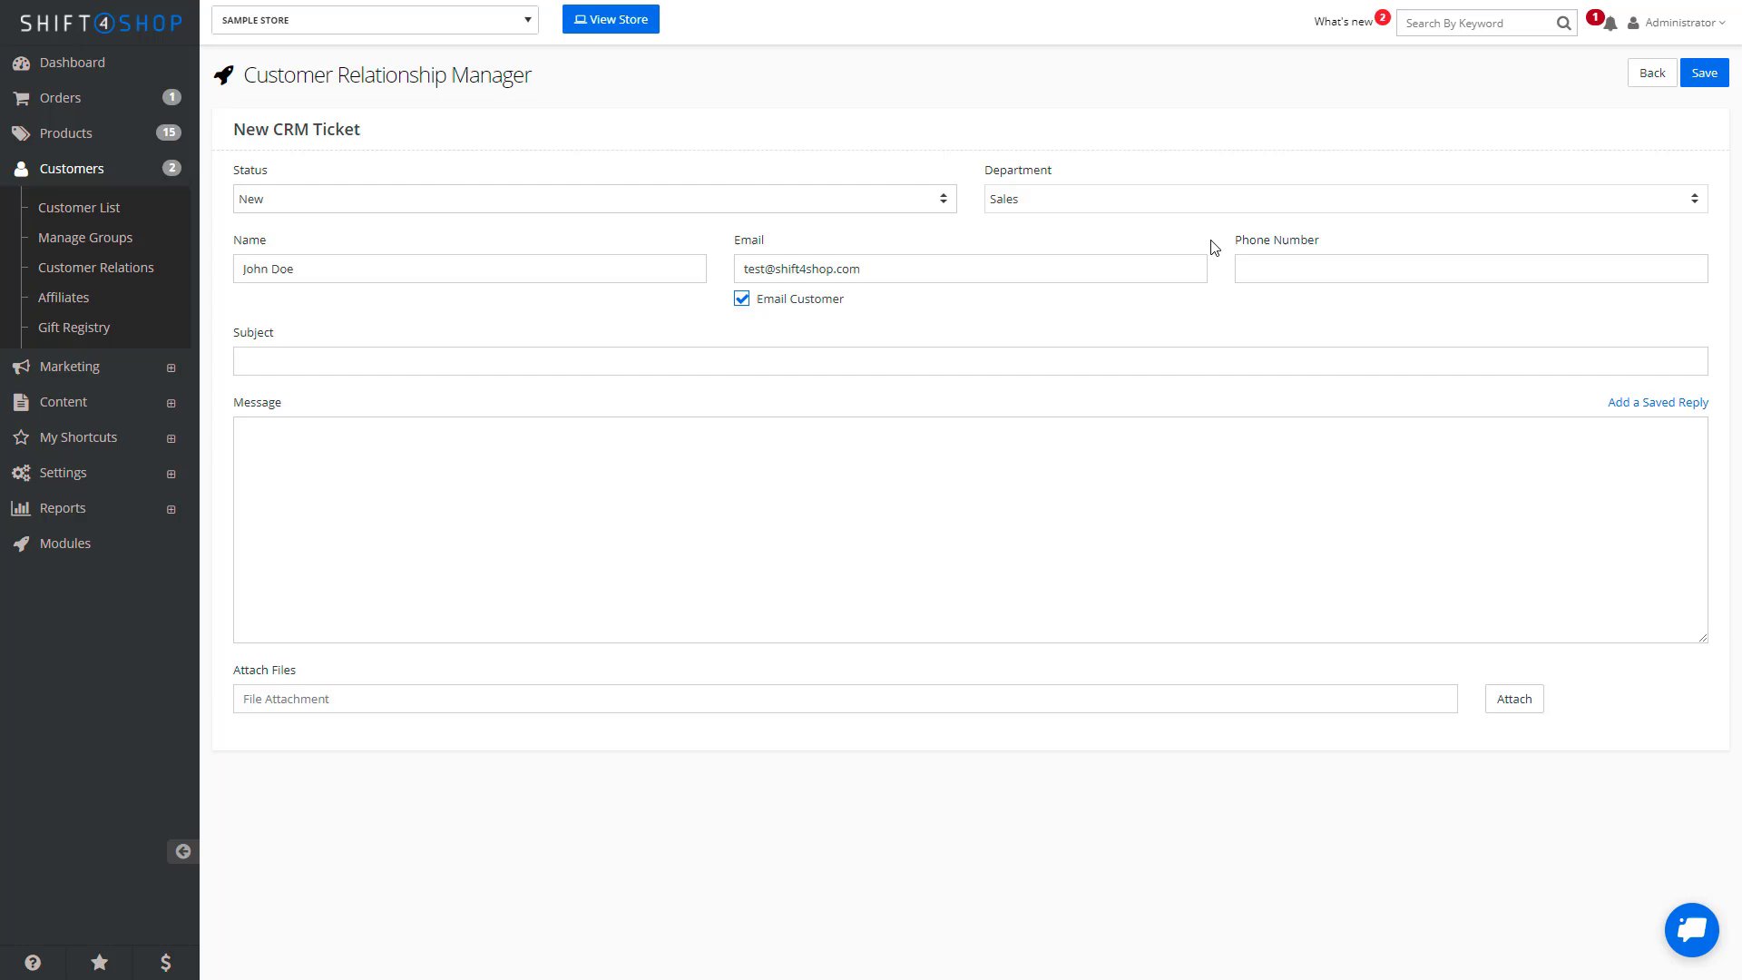
Save a Sales ticket 'When will the order be ready?' with the delivery-time message
text(When will the order be ready?)
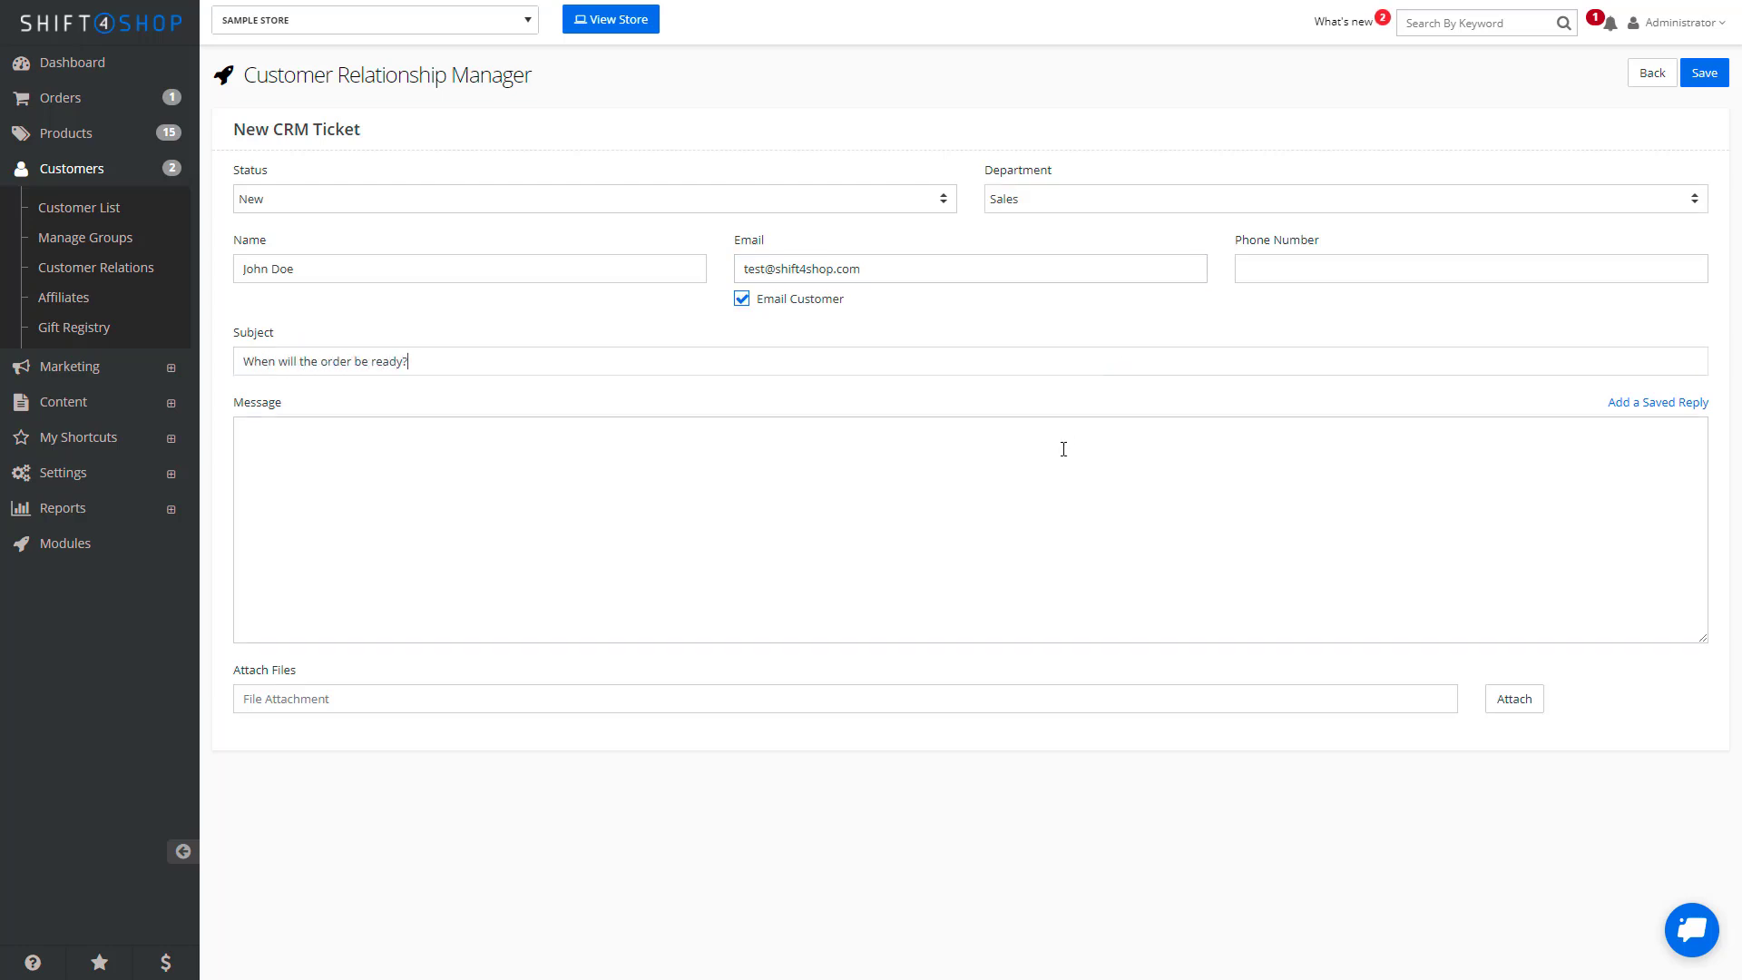
text(Customer wants to know when the delivery wi)
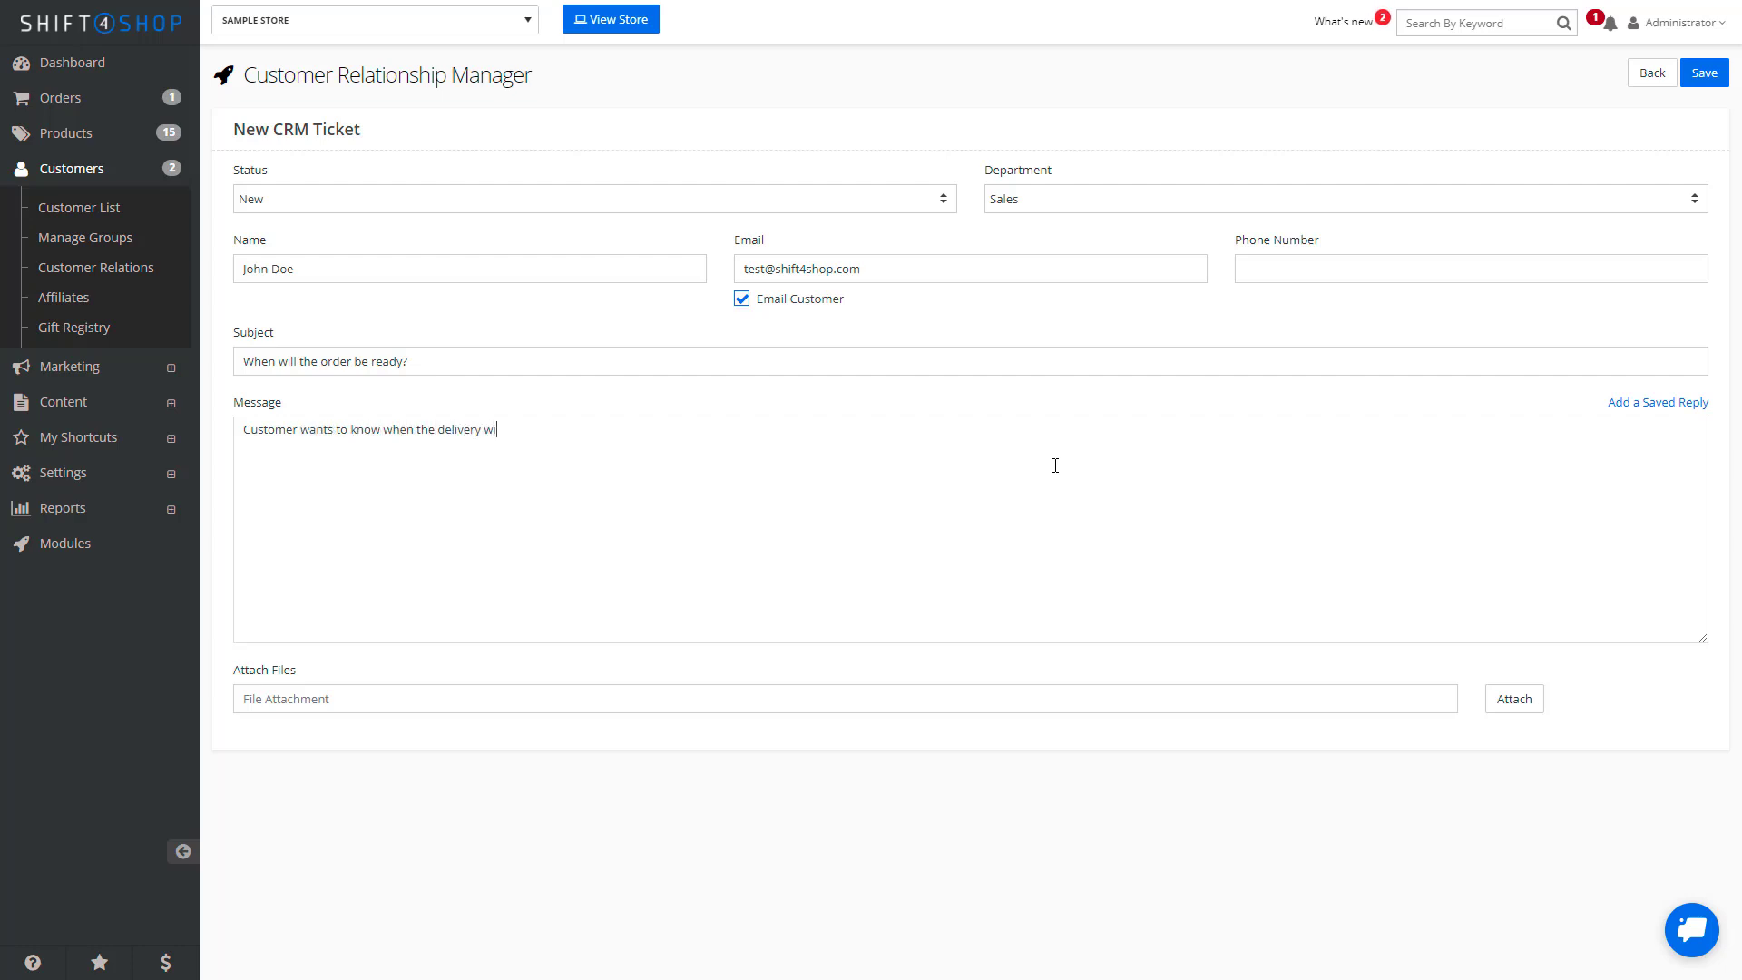
text(ll be made.)
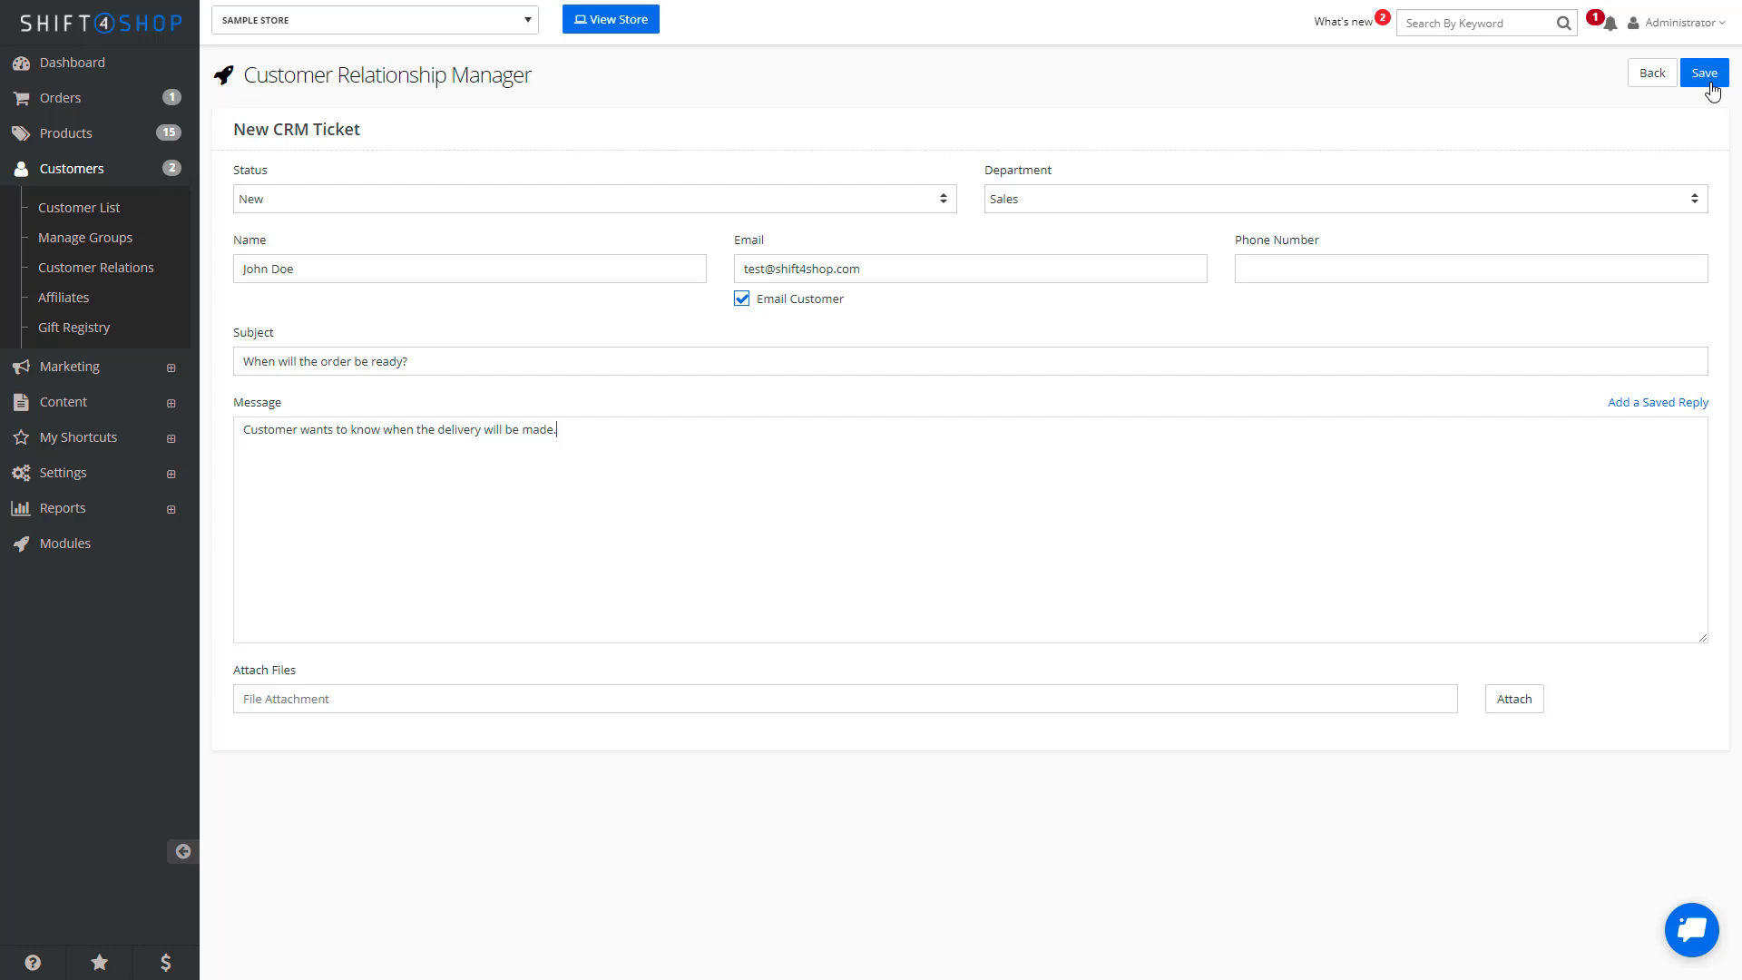
click(1702, 72)
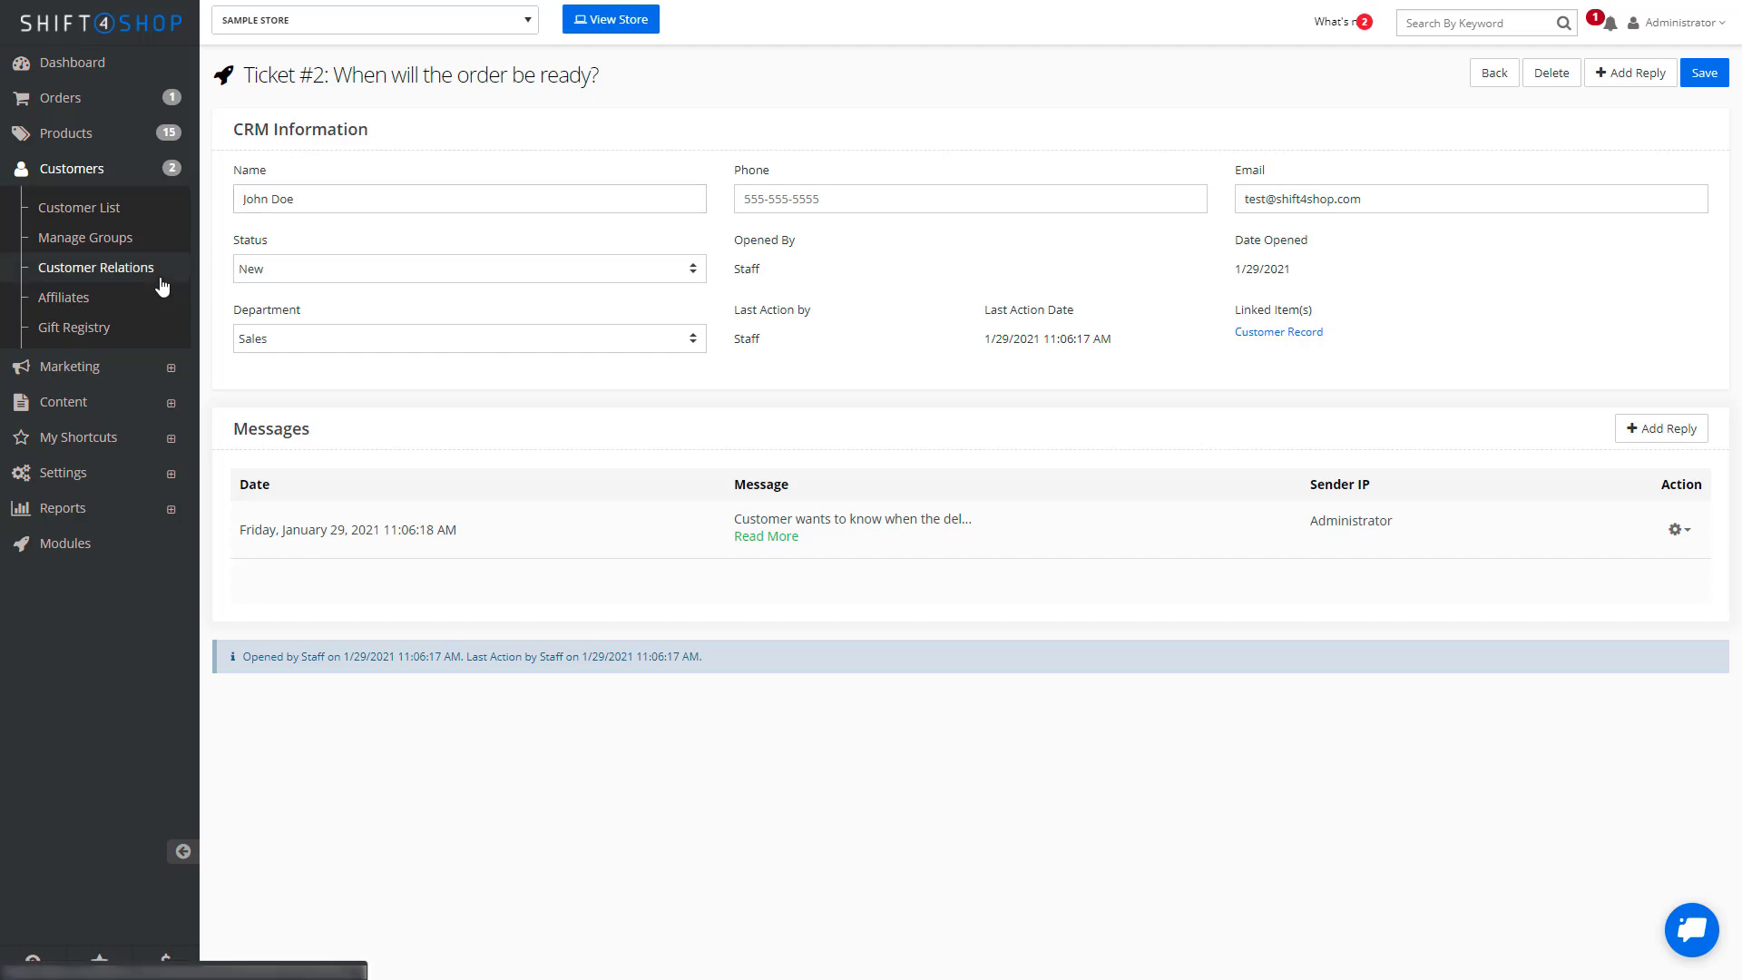
Show the In Process tickets in Customer Relations, where ticket #1 now appears
click(96, 267)
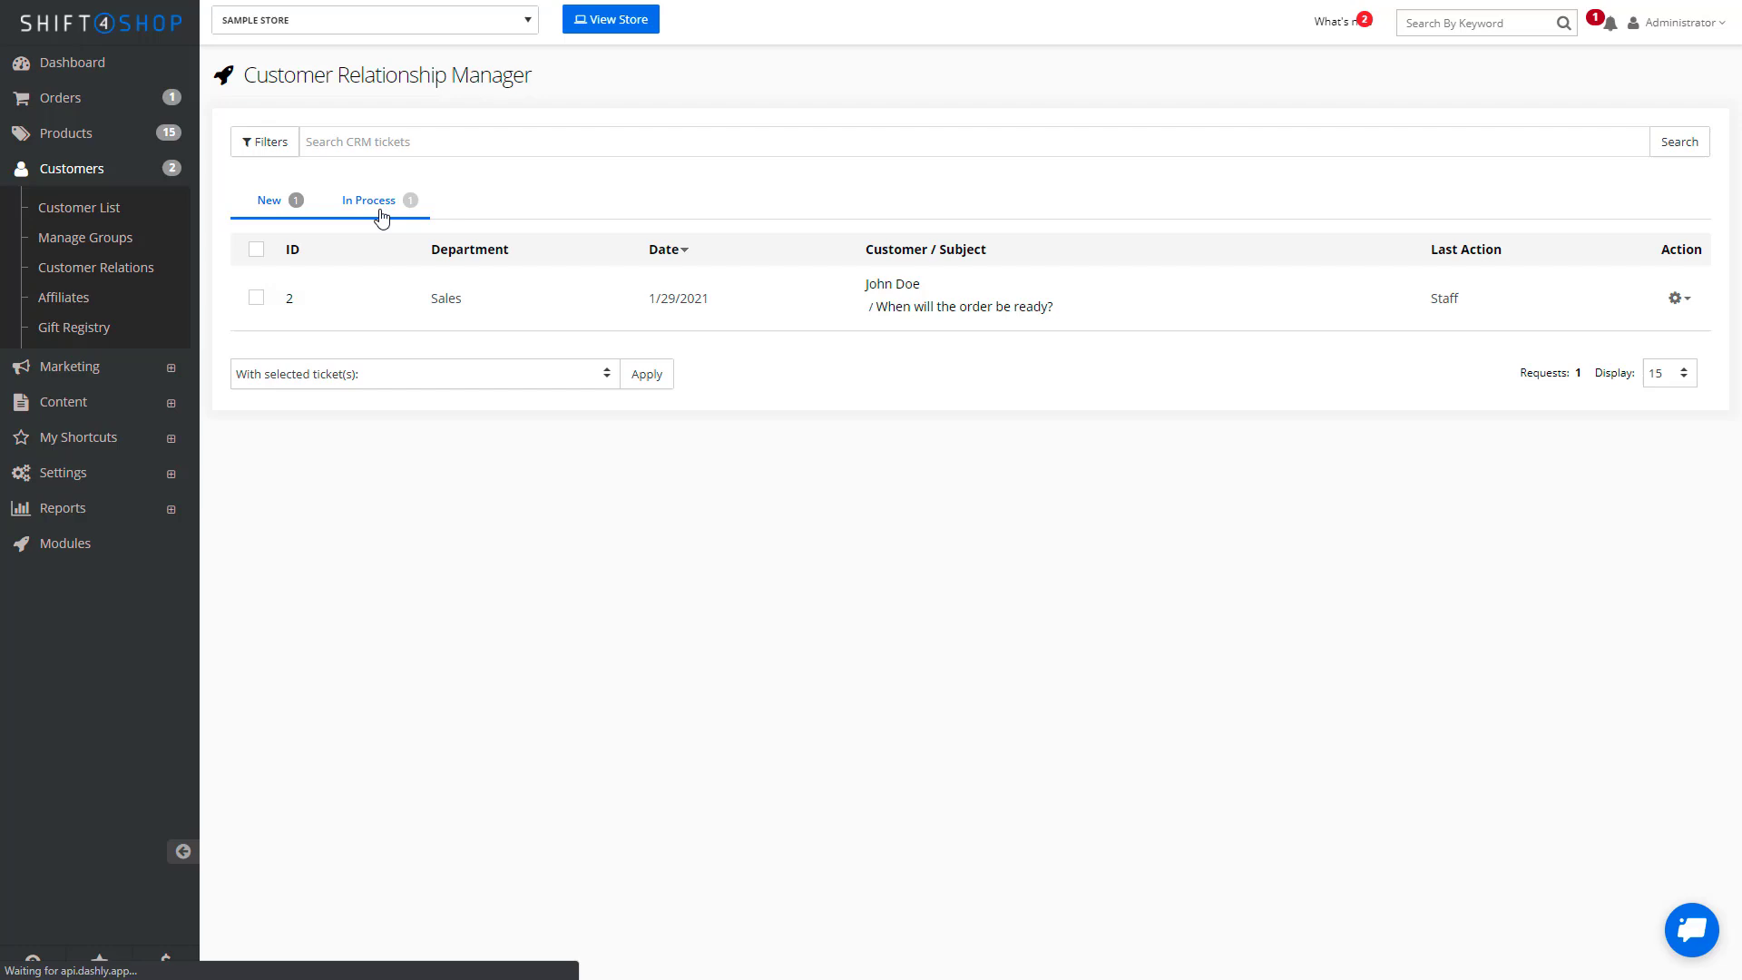
click(368, 199)
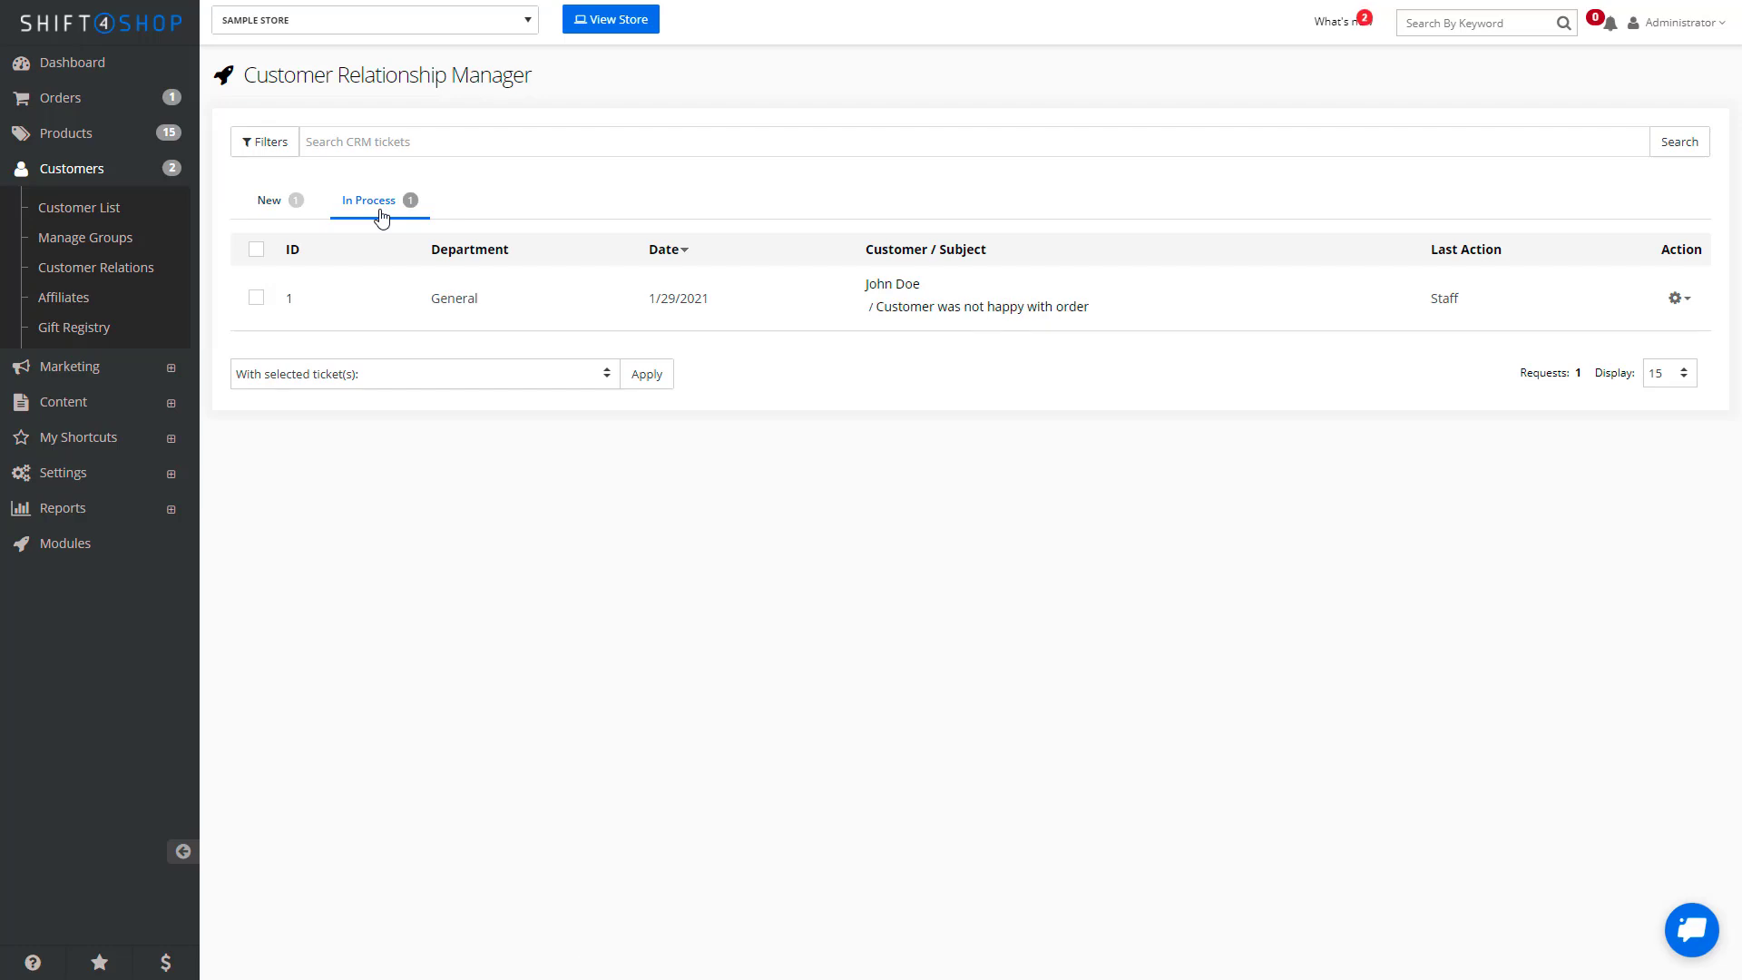